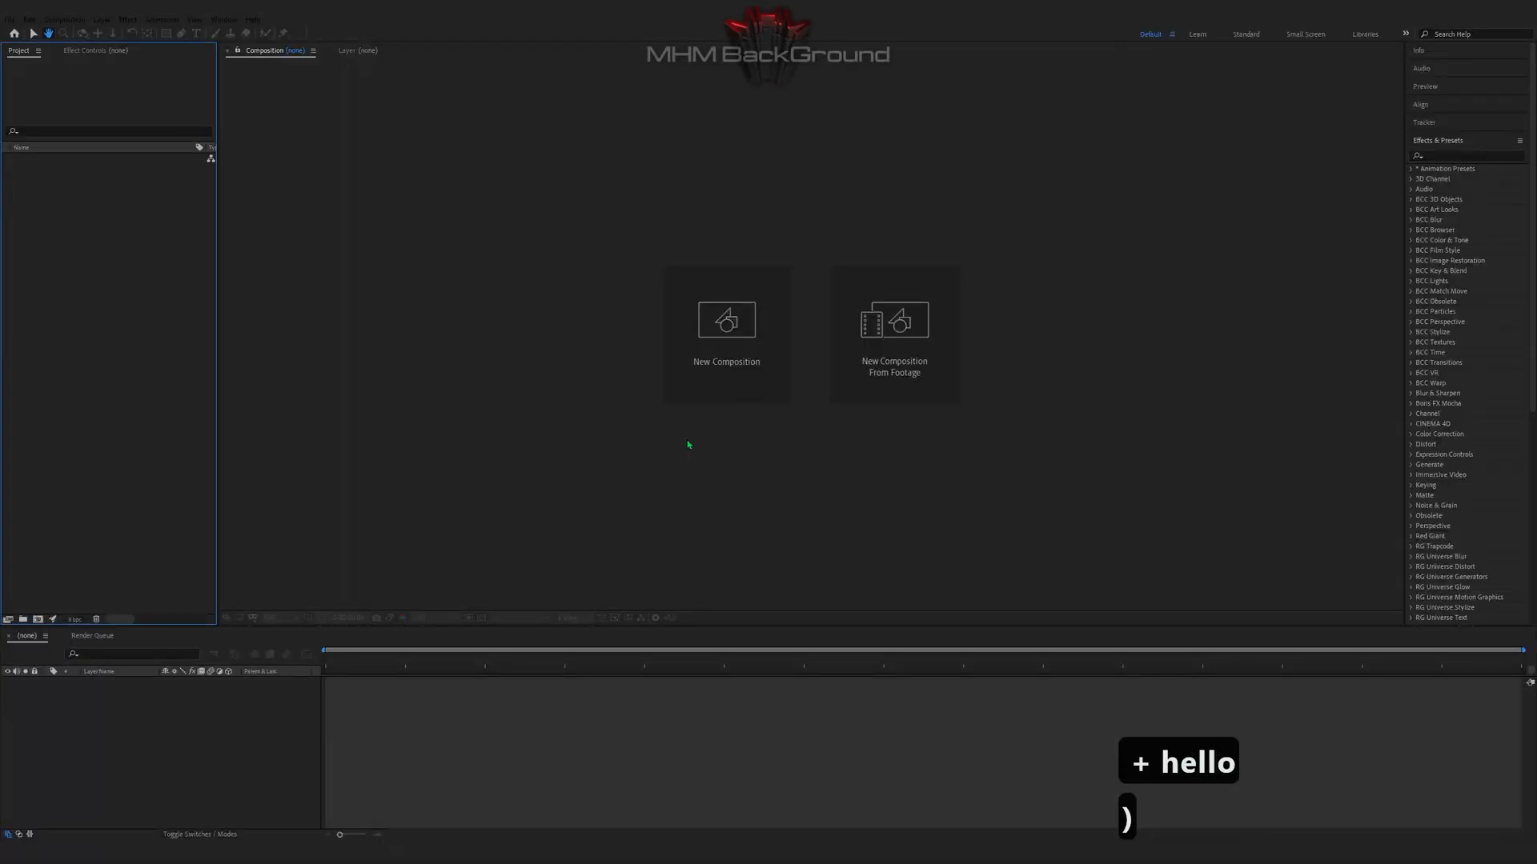
Step: Create a new 1920×1080 composition with the HDTV 1080 25 preset
{"action": "left_click", "coordinate": [725, 320]}
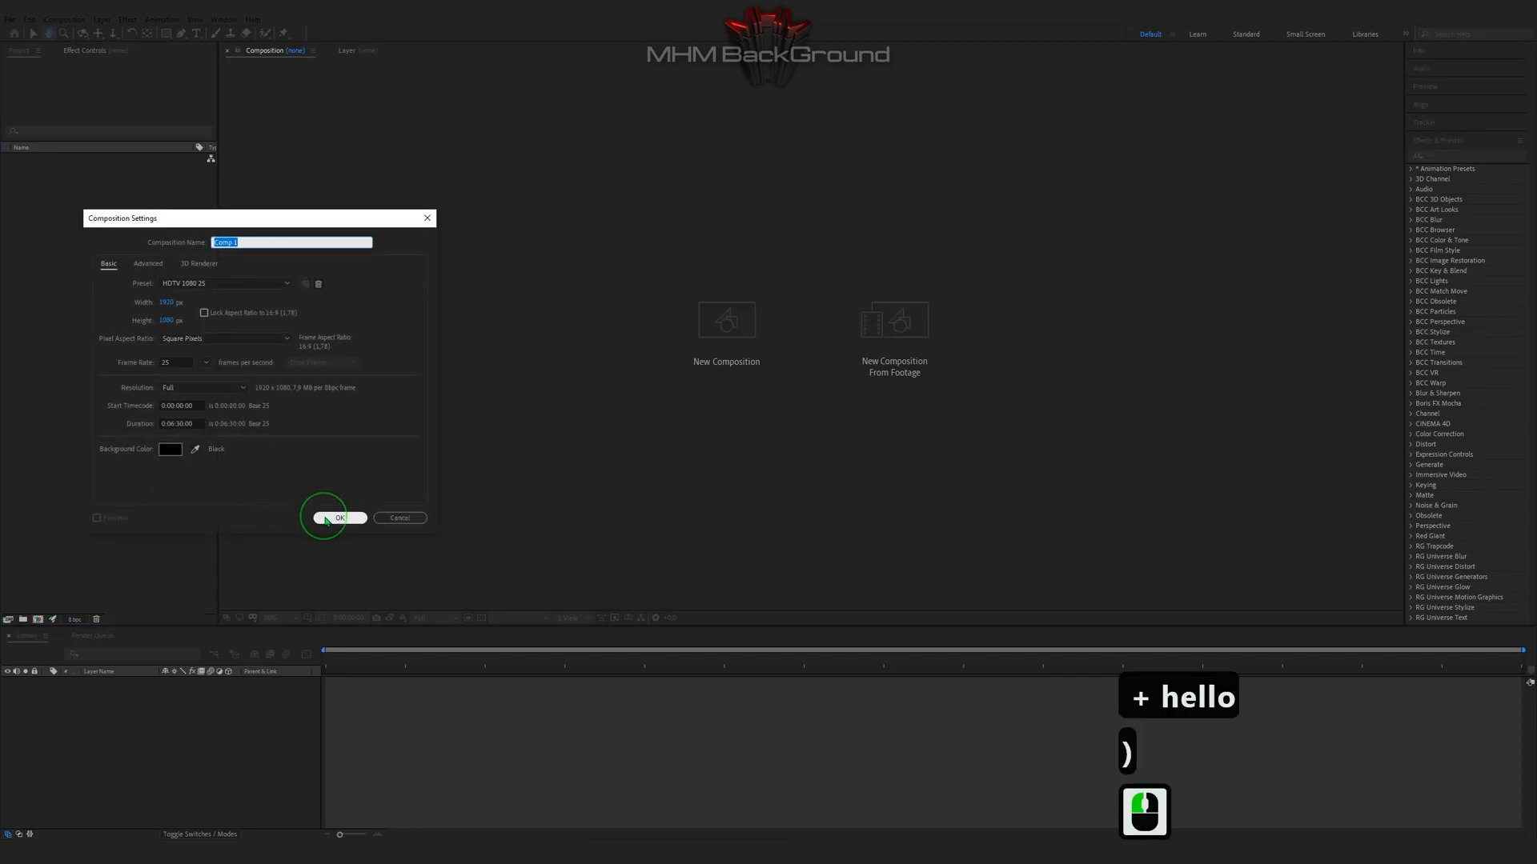
{"action": "left_click", "coordinate": [338, 518]}
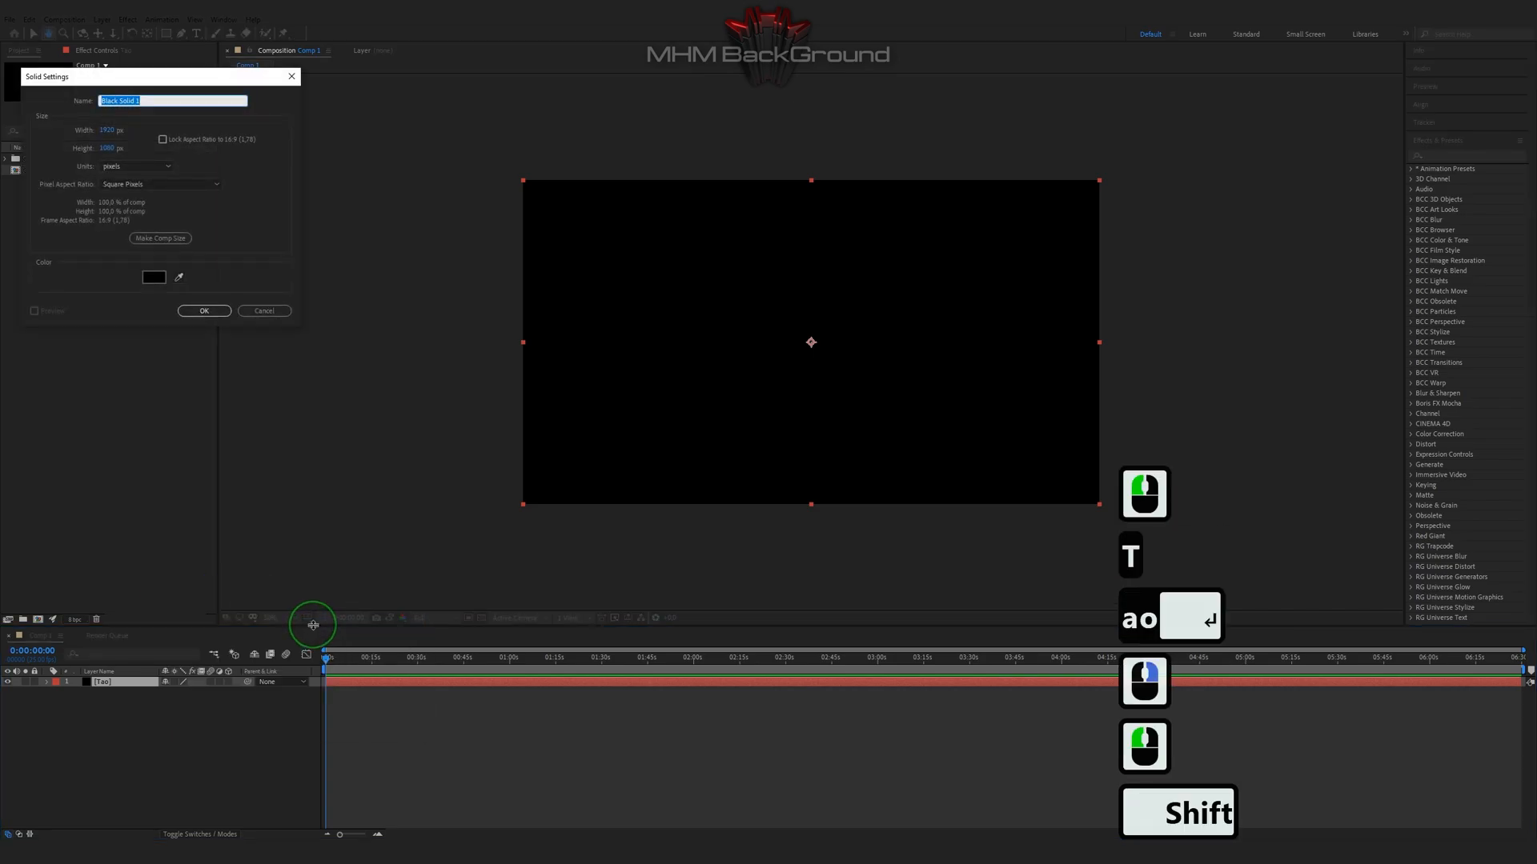
Step: Create the Optical solid, apply Optical Flares, and duplicate its streak element twice
{"action": "left_click", "coordinate": [204, 311]}
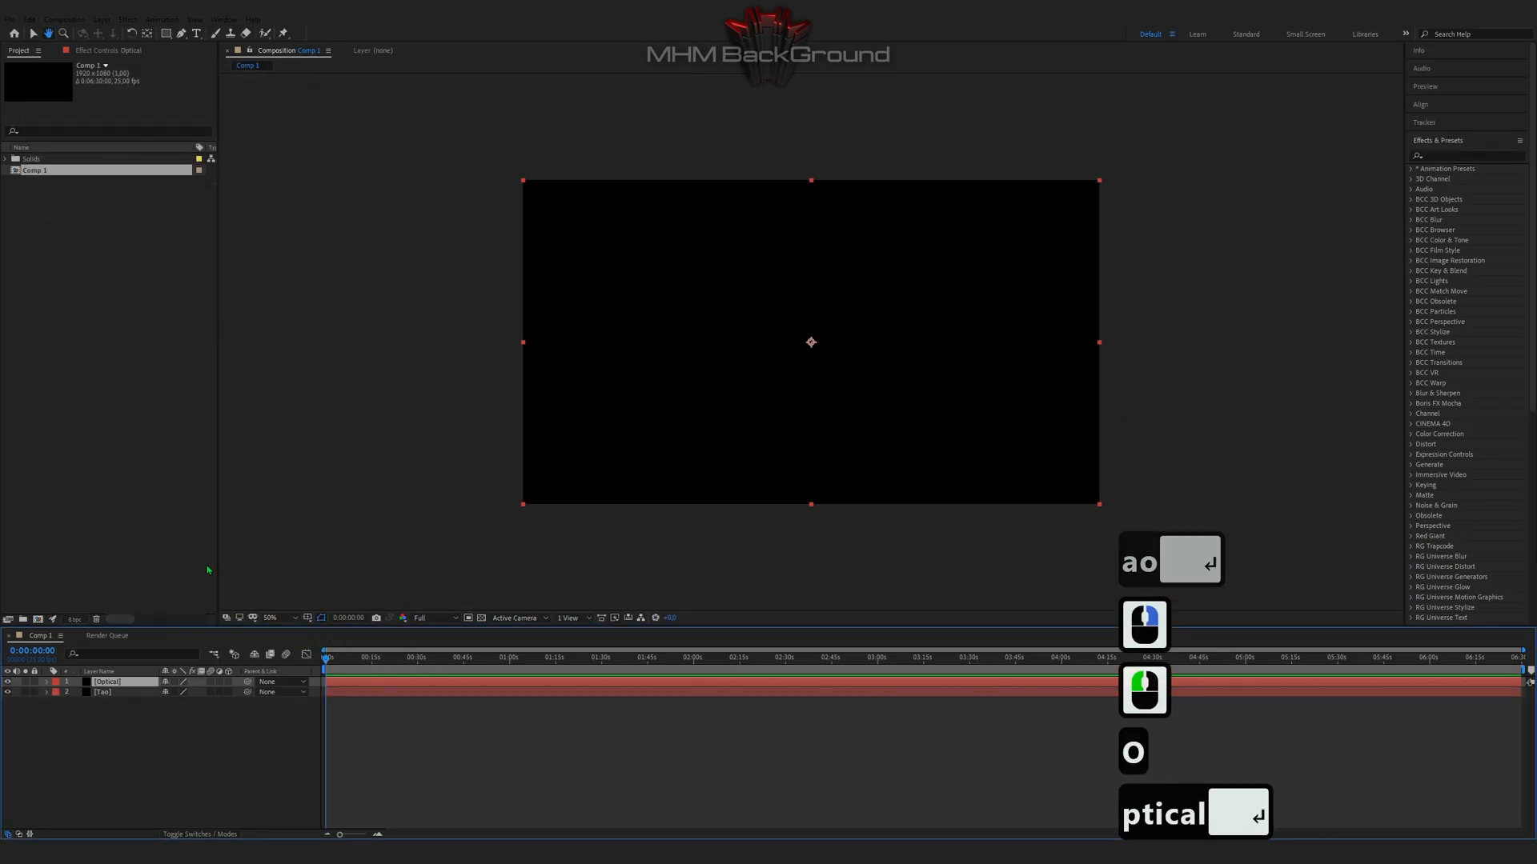
{"action": "left_click", "coordinate": [125, 18]}
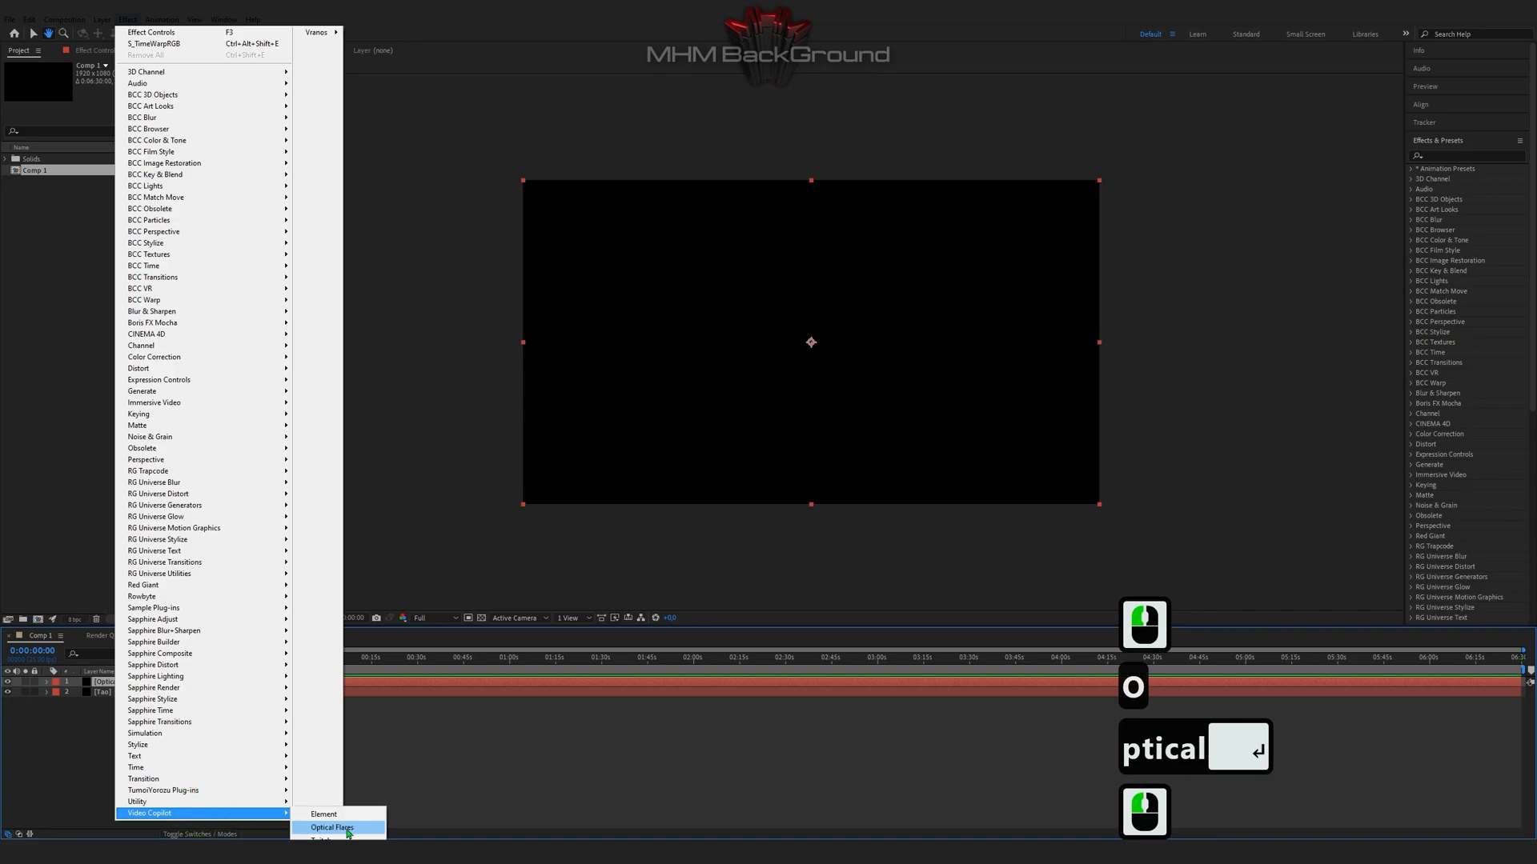
{"action": "left_click", "coordinate": [332, 829]}
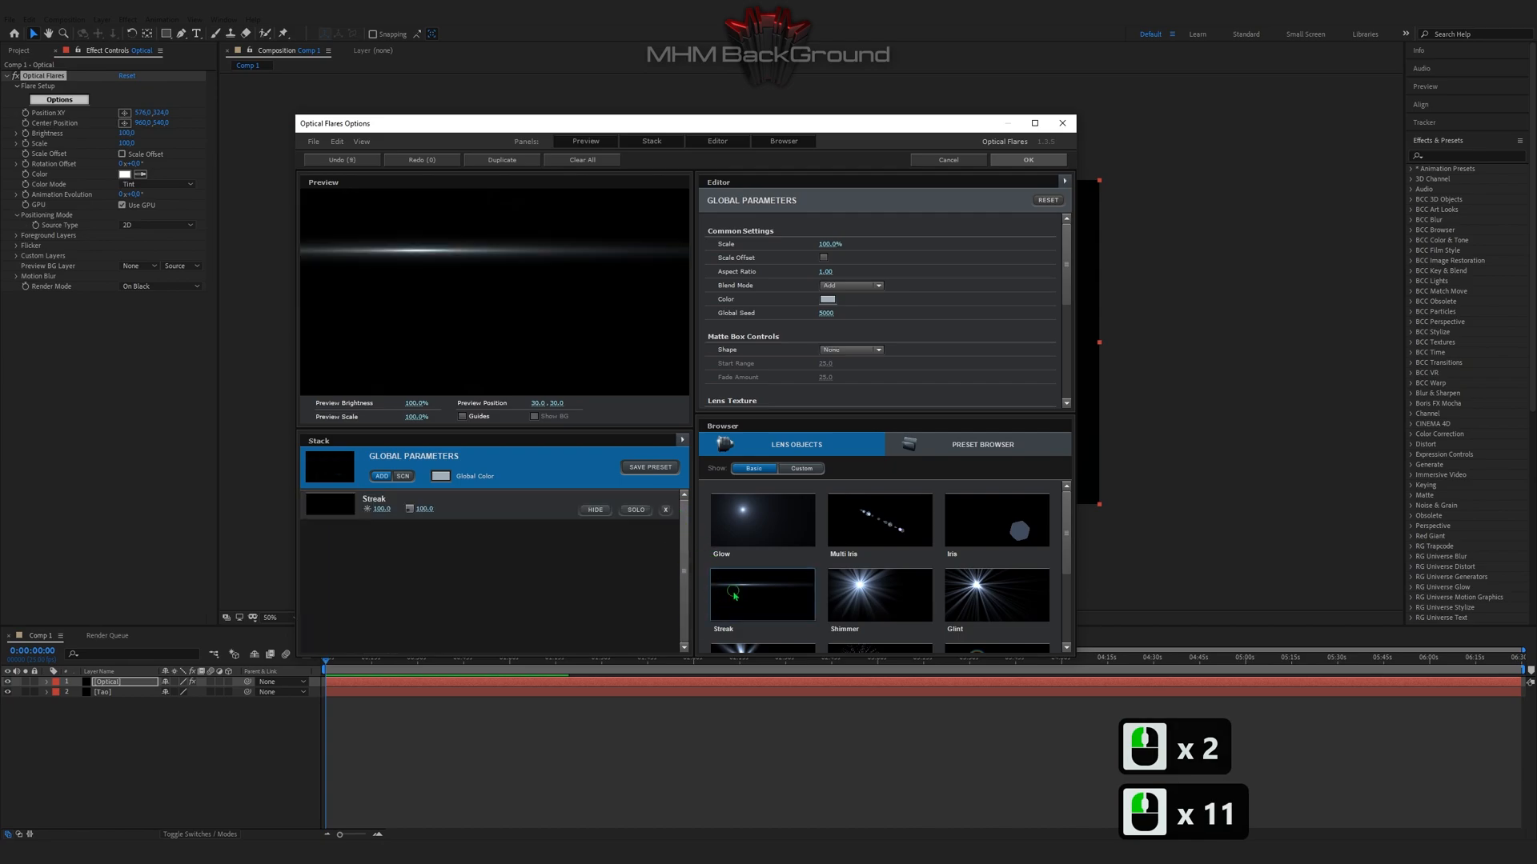
{"action": "key", "text": "ctrl+d"}
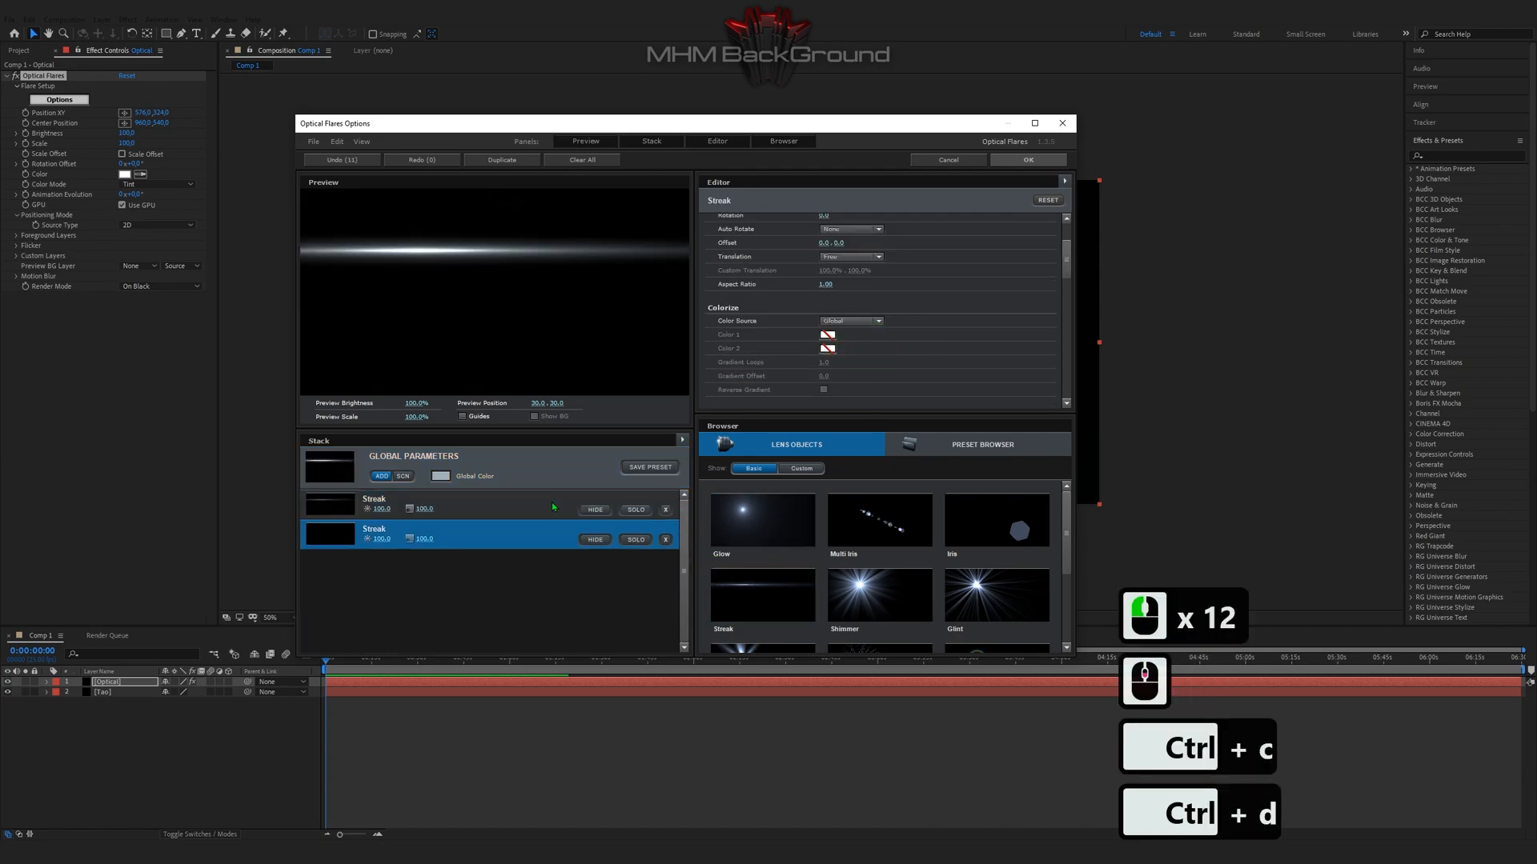
{"action": "key", "text": "ctrl+d"}
{"action": "type", "text": "102"}
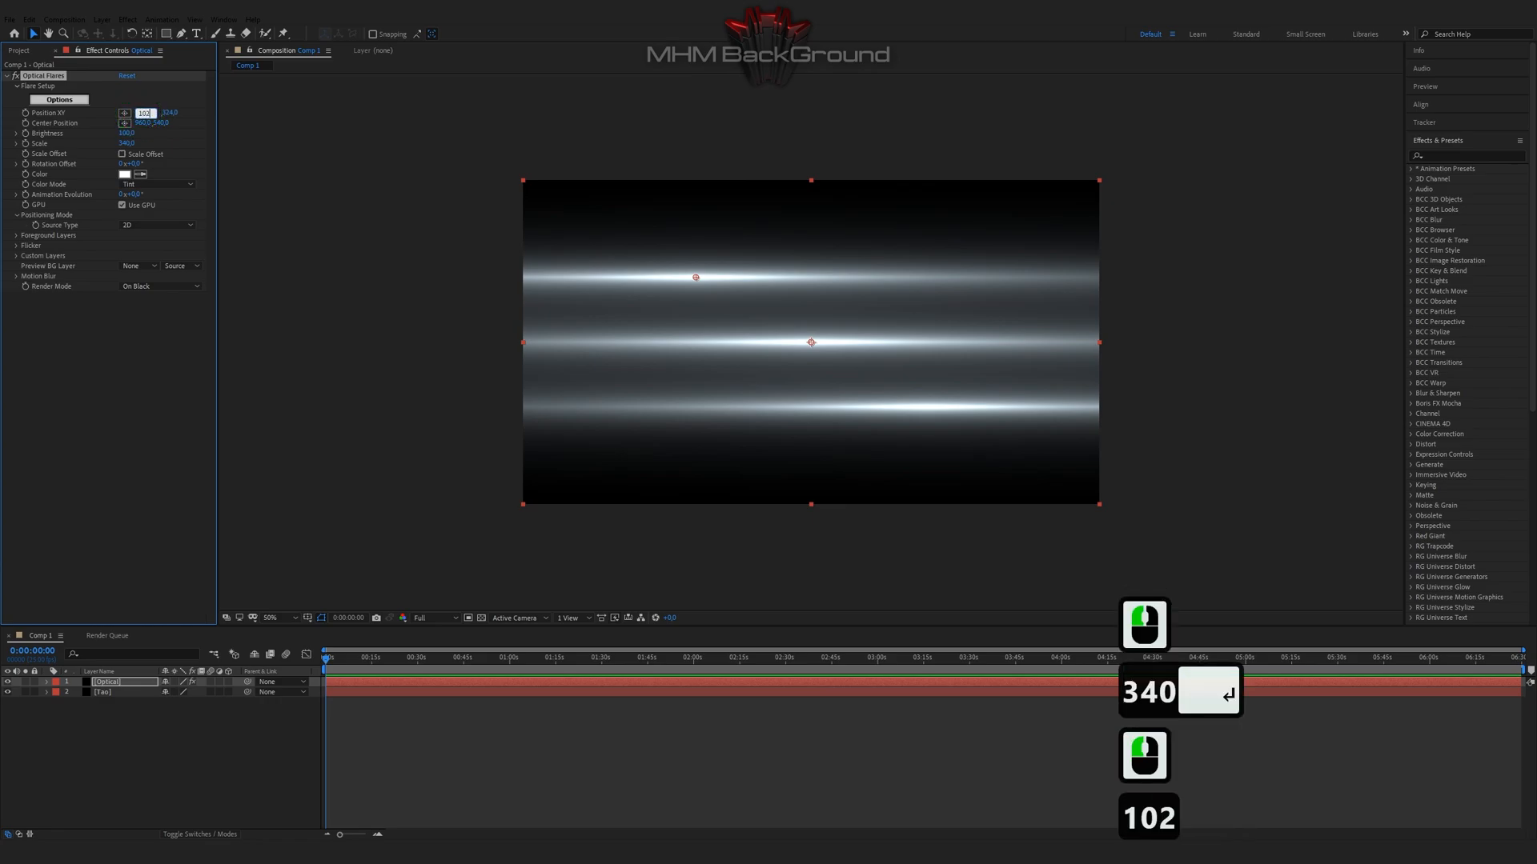
Step: Position the flare streaks at 1026, 216 and select the Tao layer
{"action": "key", "text": "Tab"}
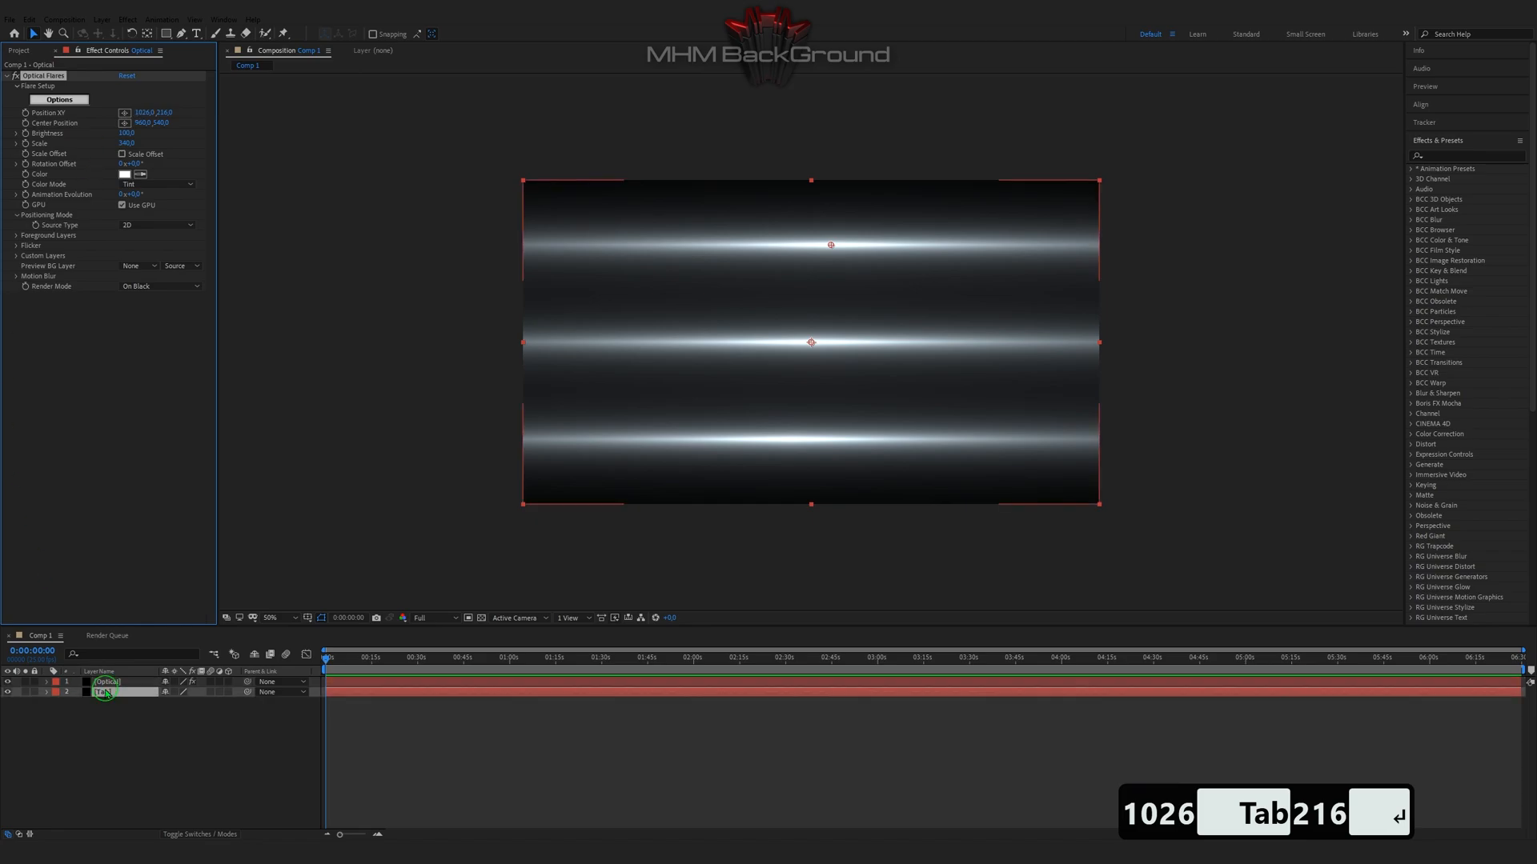
{"action": "left_click", "coordinate": [128, 18]}
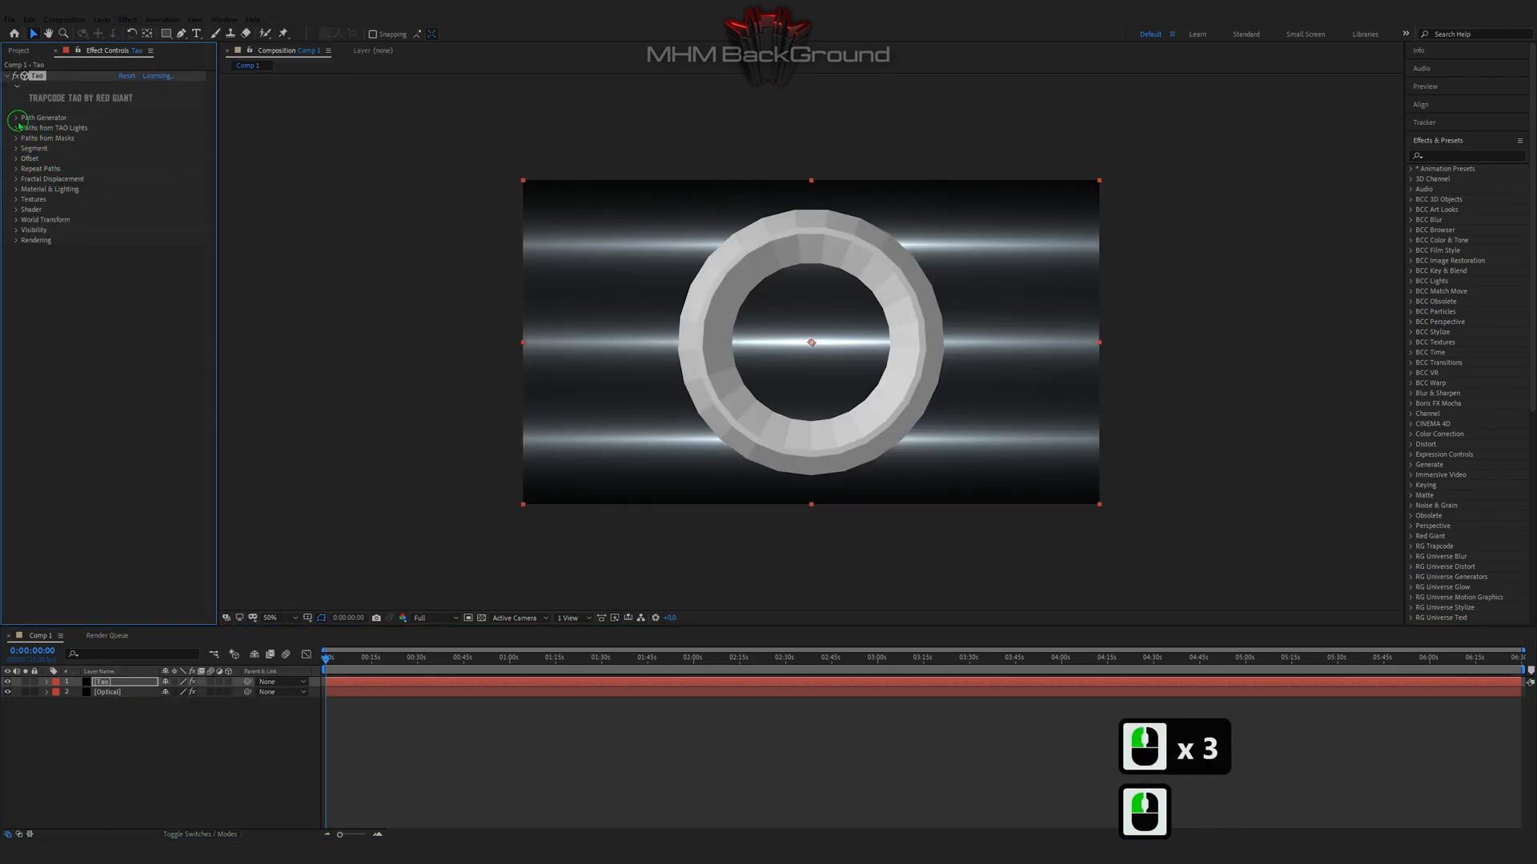
Step: Set Tao's path to a rotated Line, keep Extrude N-gon segments, and disable Chamfer
{"action": "left_click", "coordinate": [16, 118]}
{"action": "type", "text": "18"}
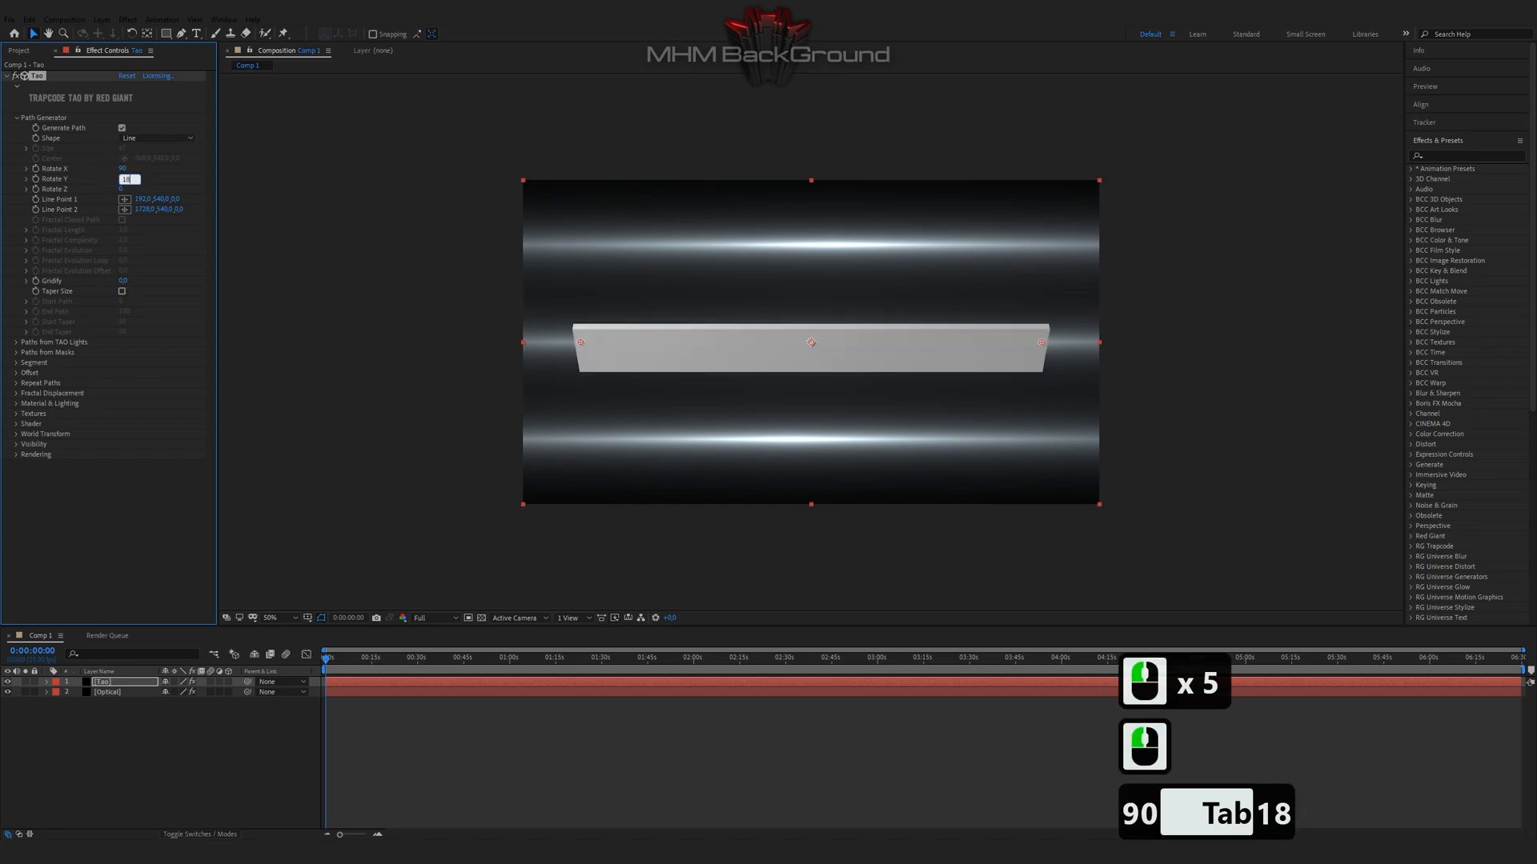
{"action": "key", "text": "Return"}
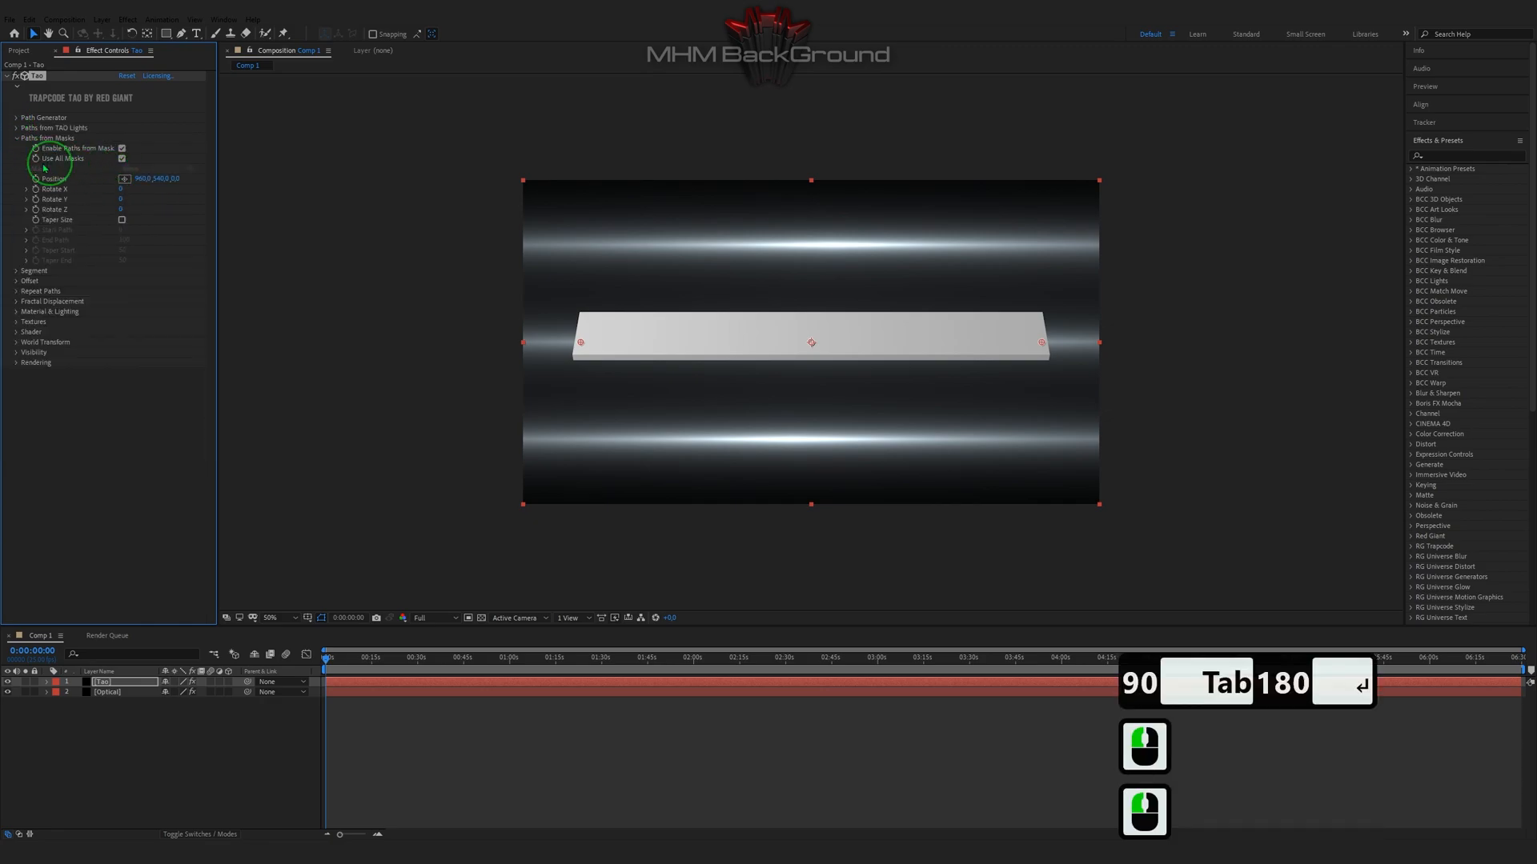
{"action": "left_click", "coordinate": [162, 157]}
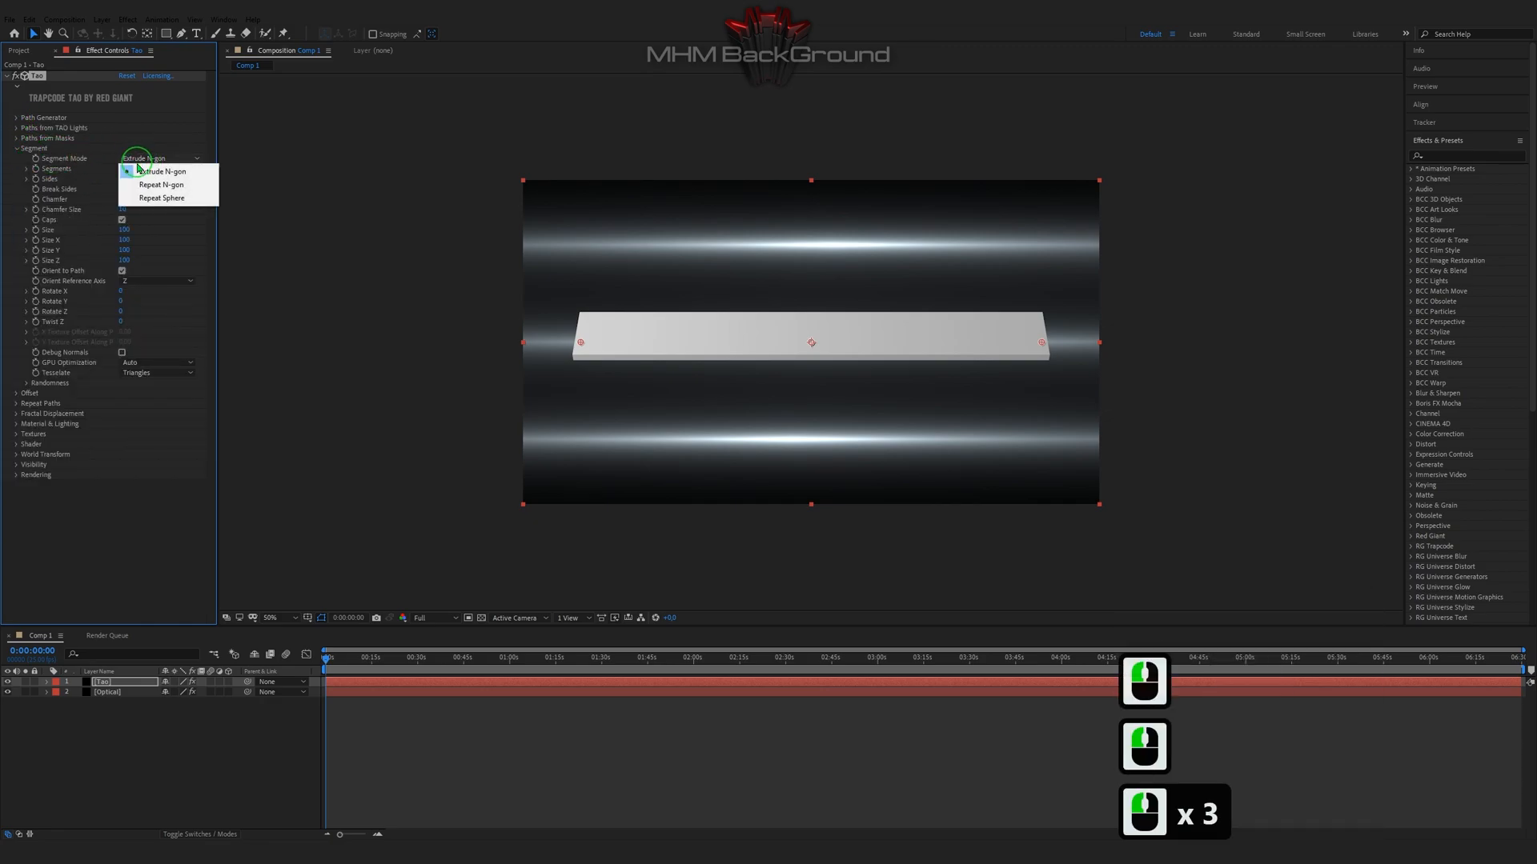
{"action": "left_click", "coordinate": [127, 169]}
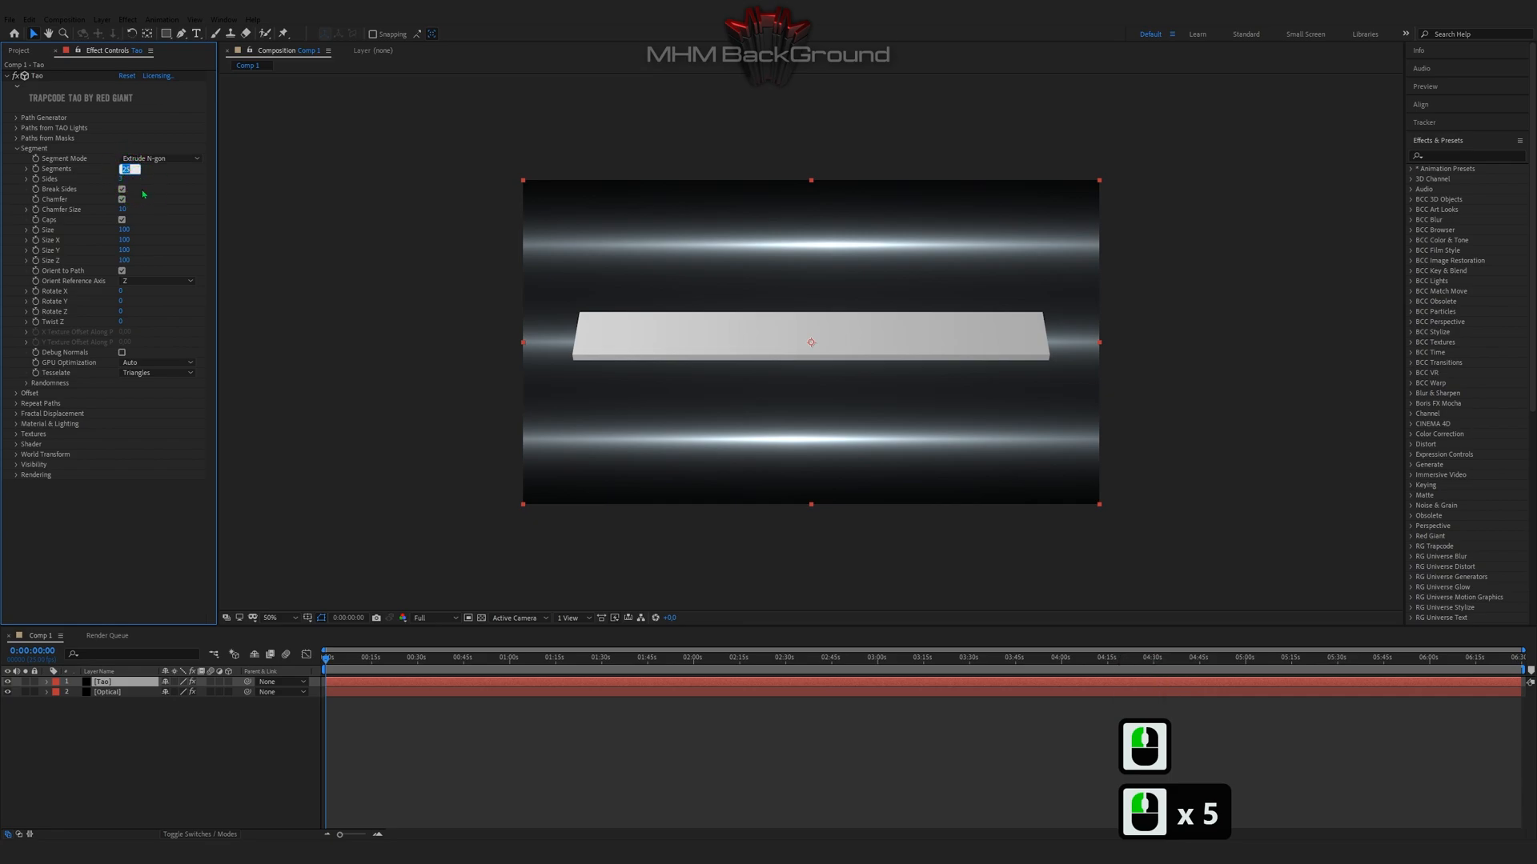
{"action": "left_click", "coordinate": [157, 280]}
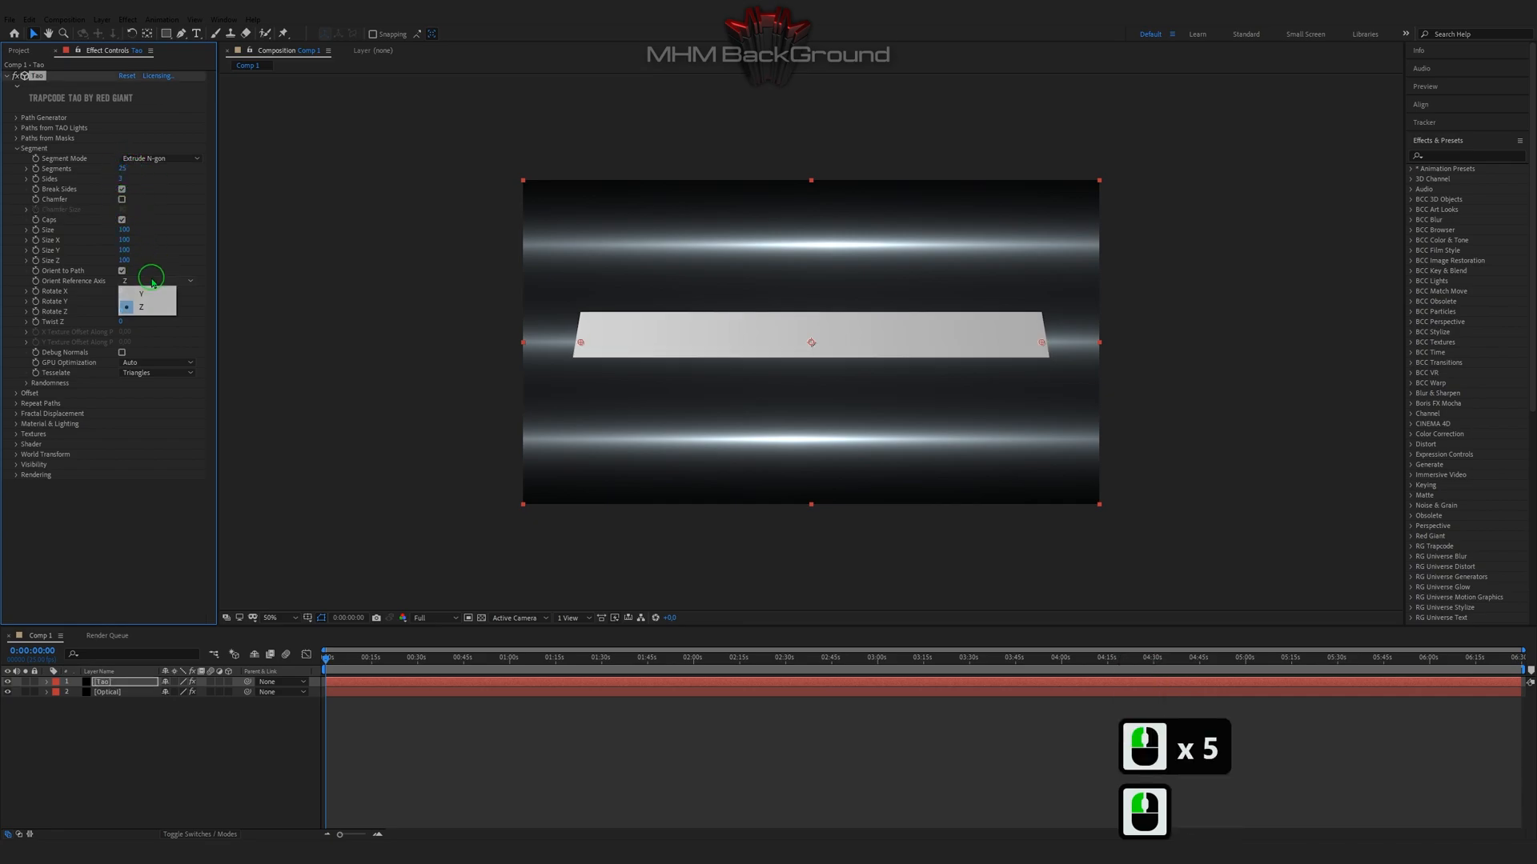
Step: Orient the segments to the Y axis, size them 321 by 1894, and add rotation and twist
{"action": "left_click", "coordinate": [141, 294]}
{"action": "type", "text": "1894"}
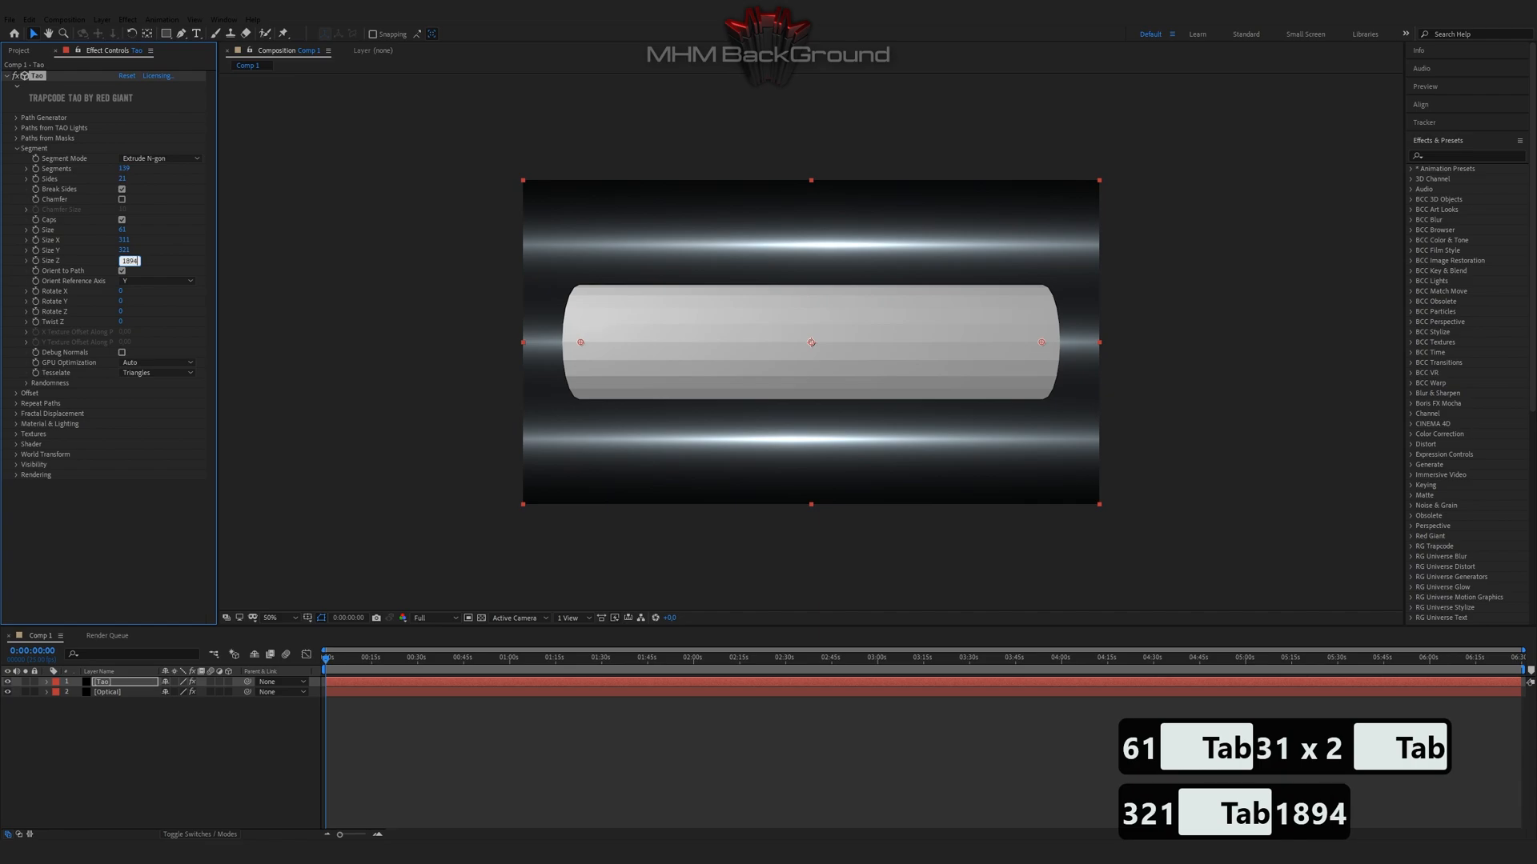
{"action": "key", "text": "Tab"}
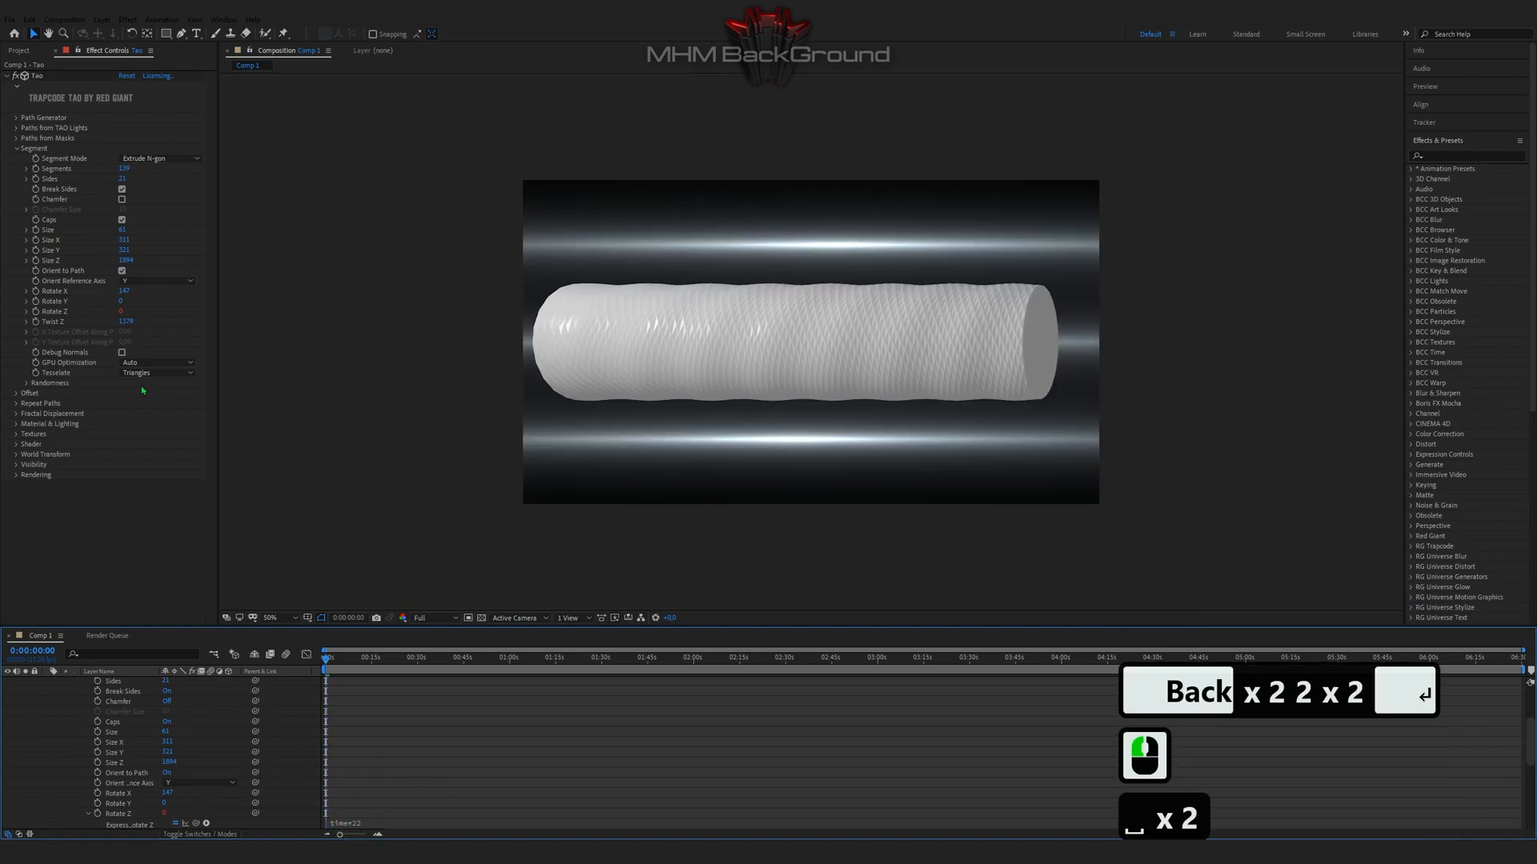
{"action": "left_click", "coordinate": [16, 148]}
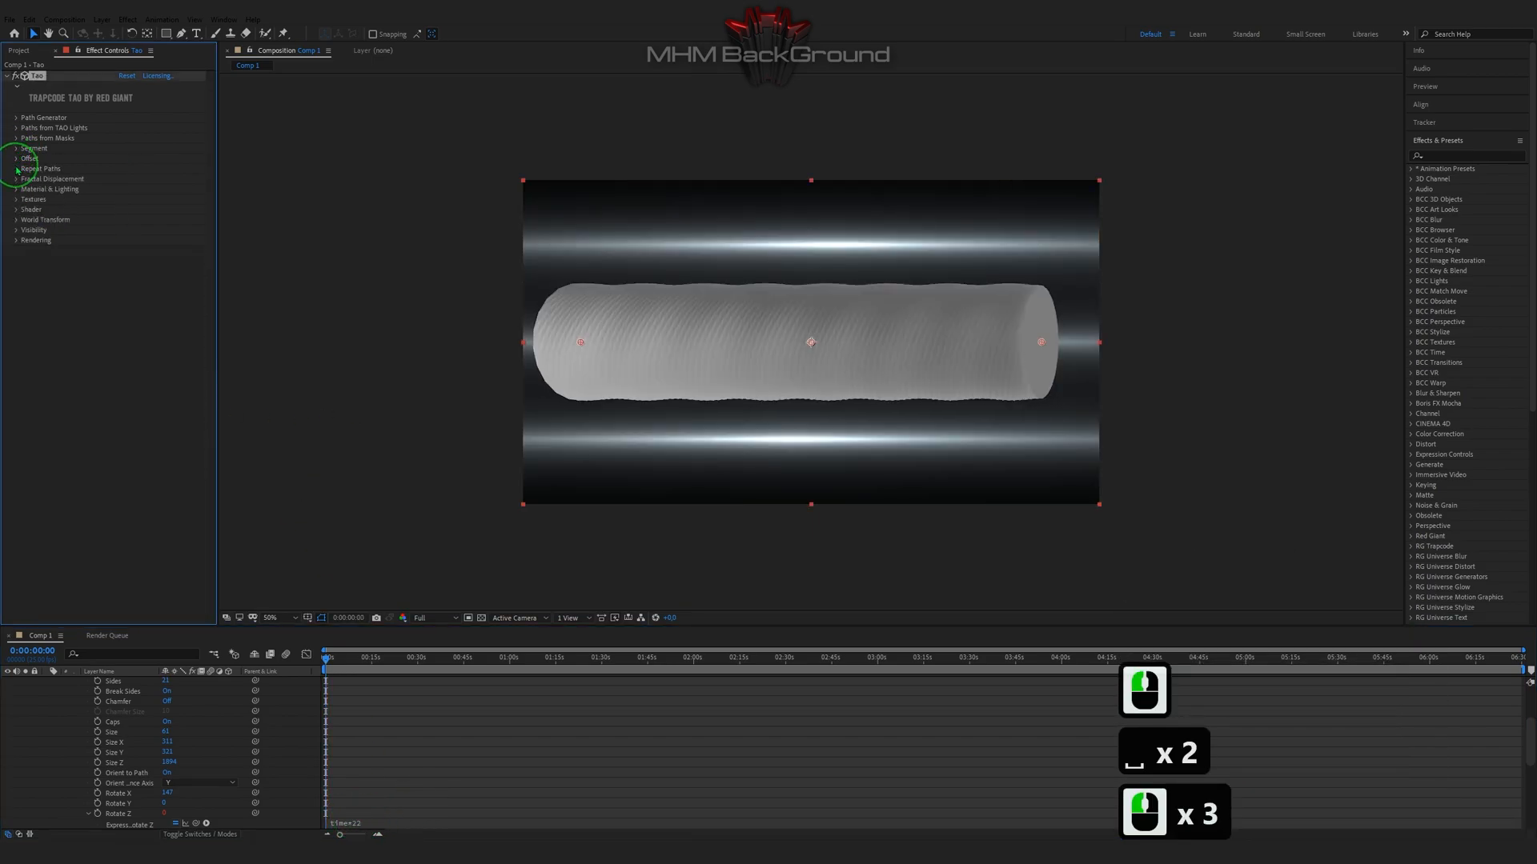
Step: Set Repeat Paths R1 World Pos X to 1534 and R2 World Pos Y to 415
{"action": "left_click", "coordinate": [16, 167]}
{"action": "type", "text": "13"}
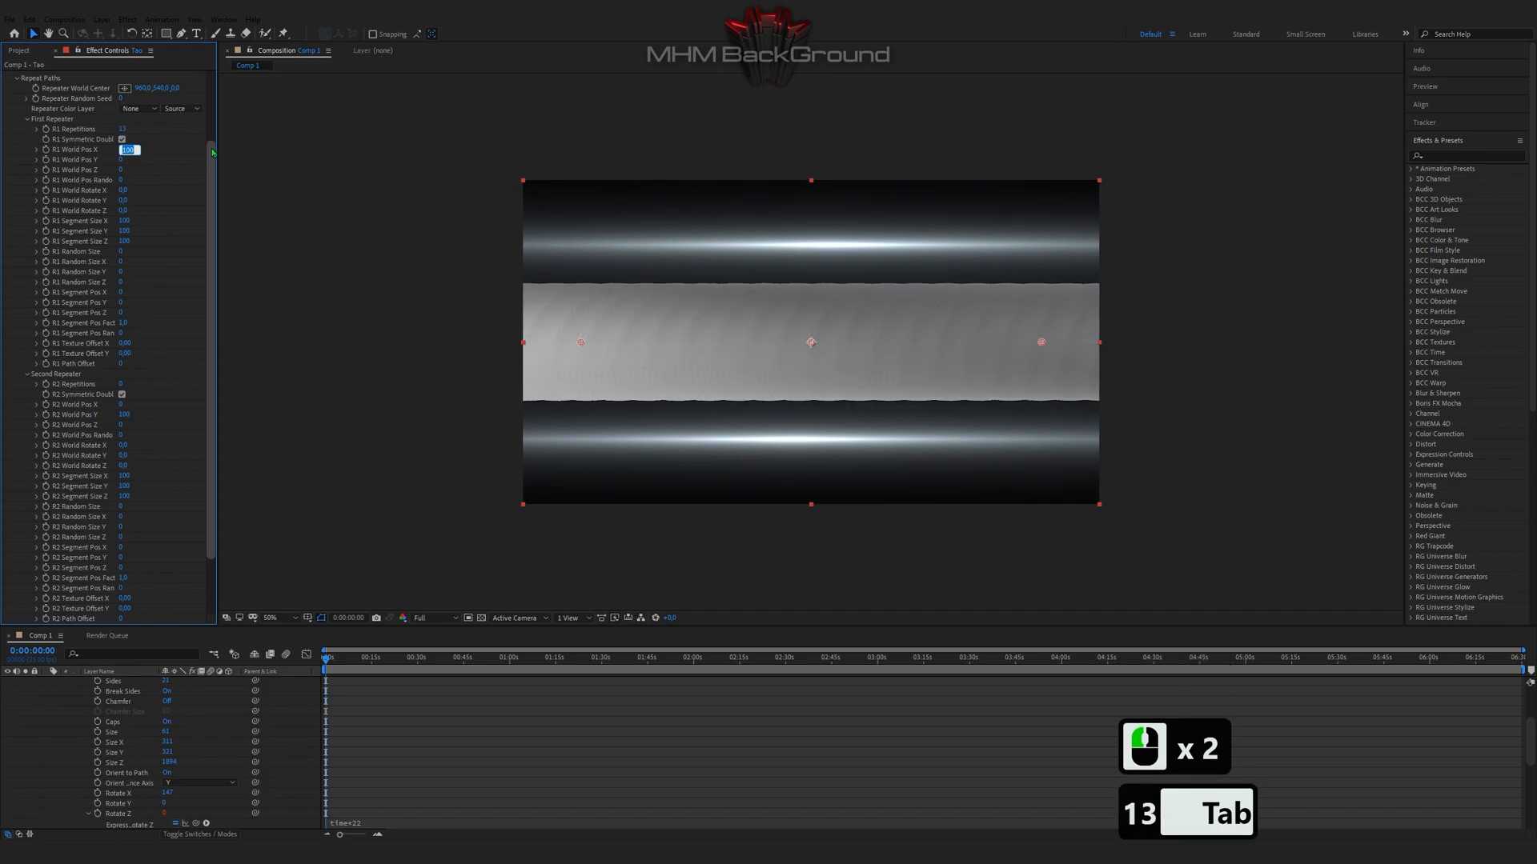
{"action": "type", "text": "1534"}
{"action": "left_click", "coordinate": [123, 384]}
{"action": "type", "text": "2"}
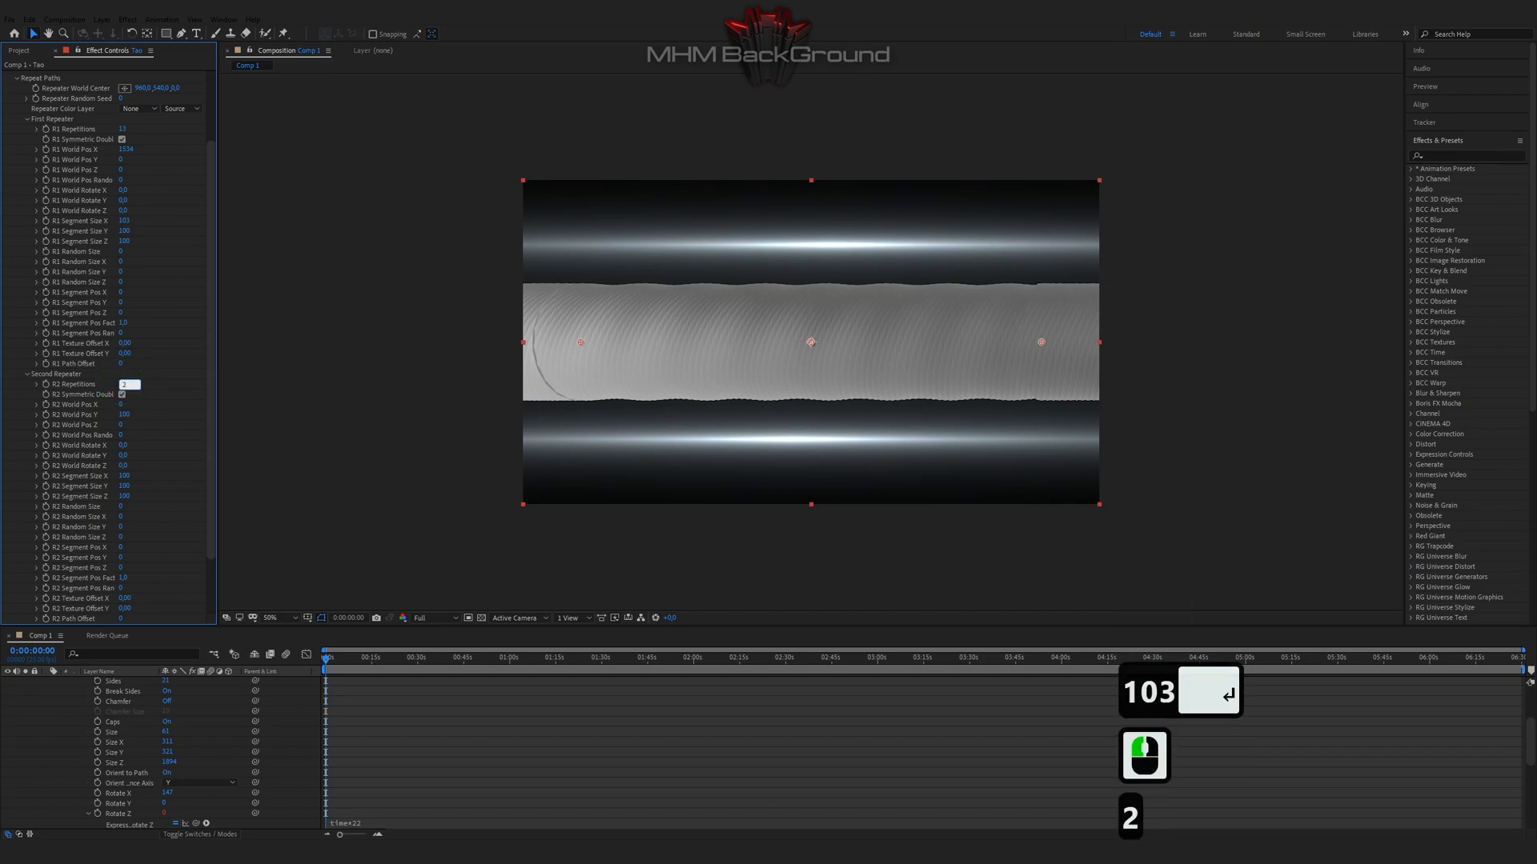
{"action": "key", "text": "Tab"}
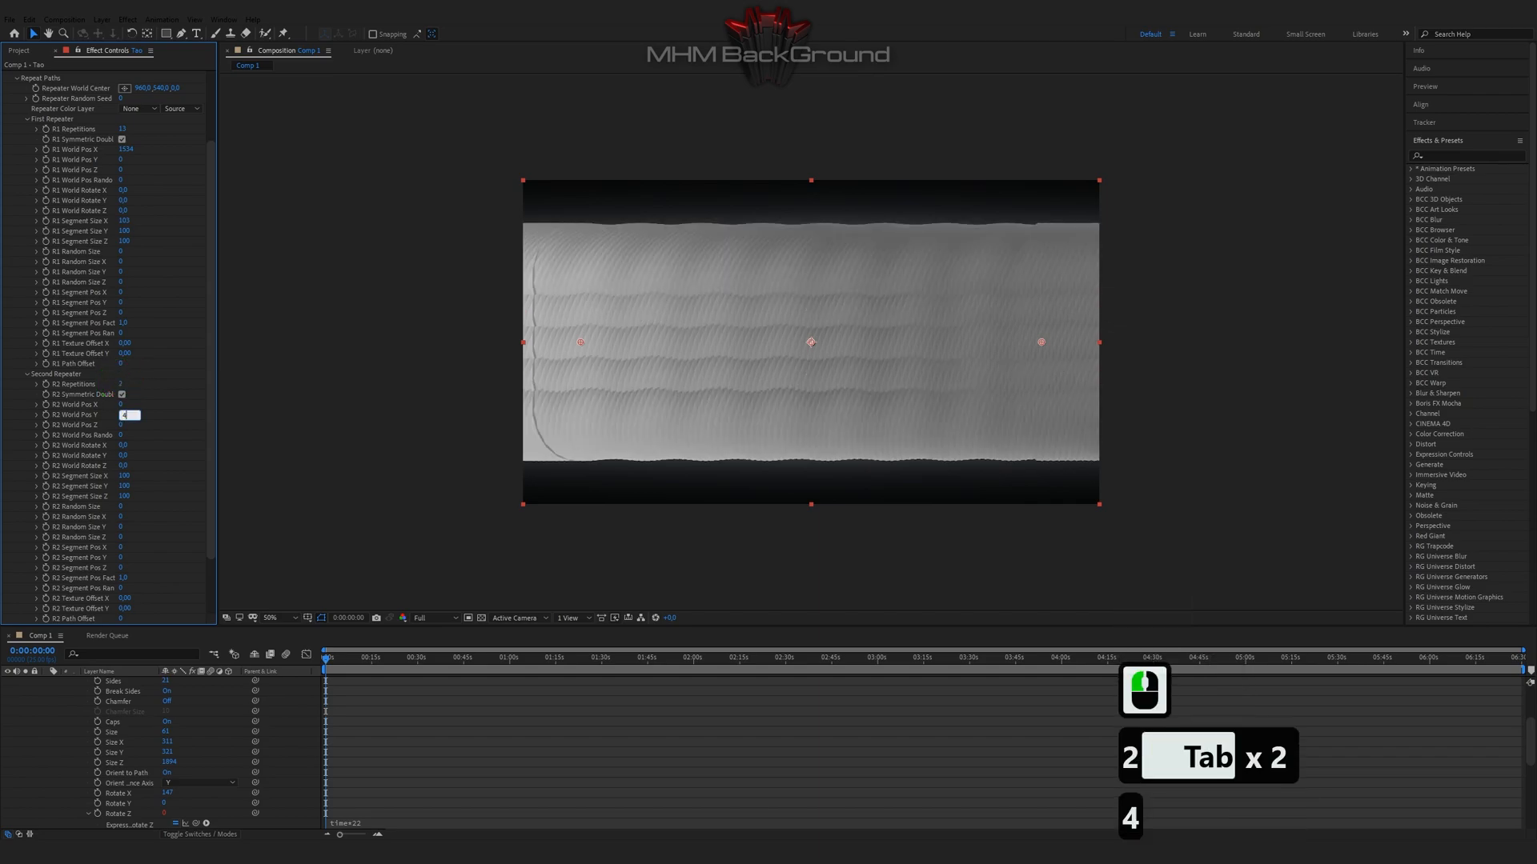
{"action": "type", "text": "415"}
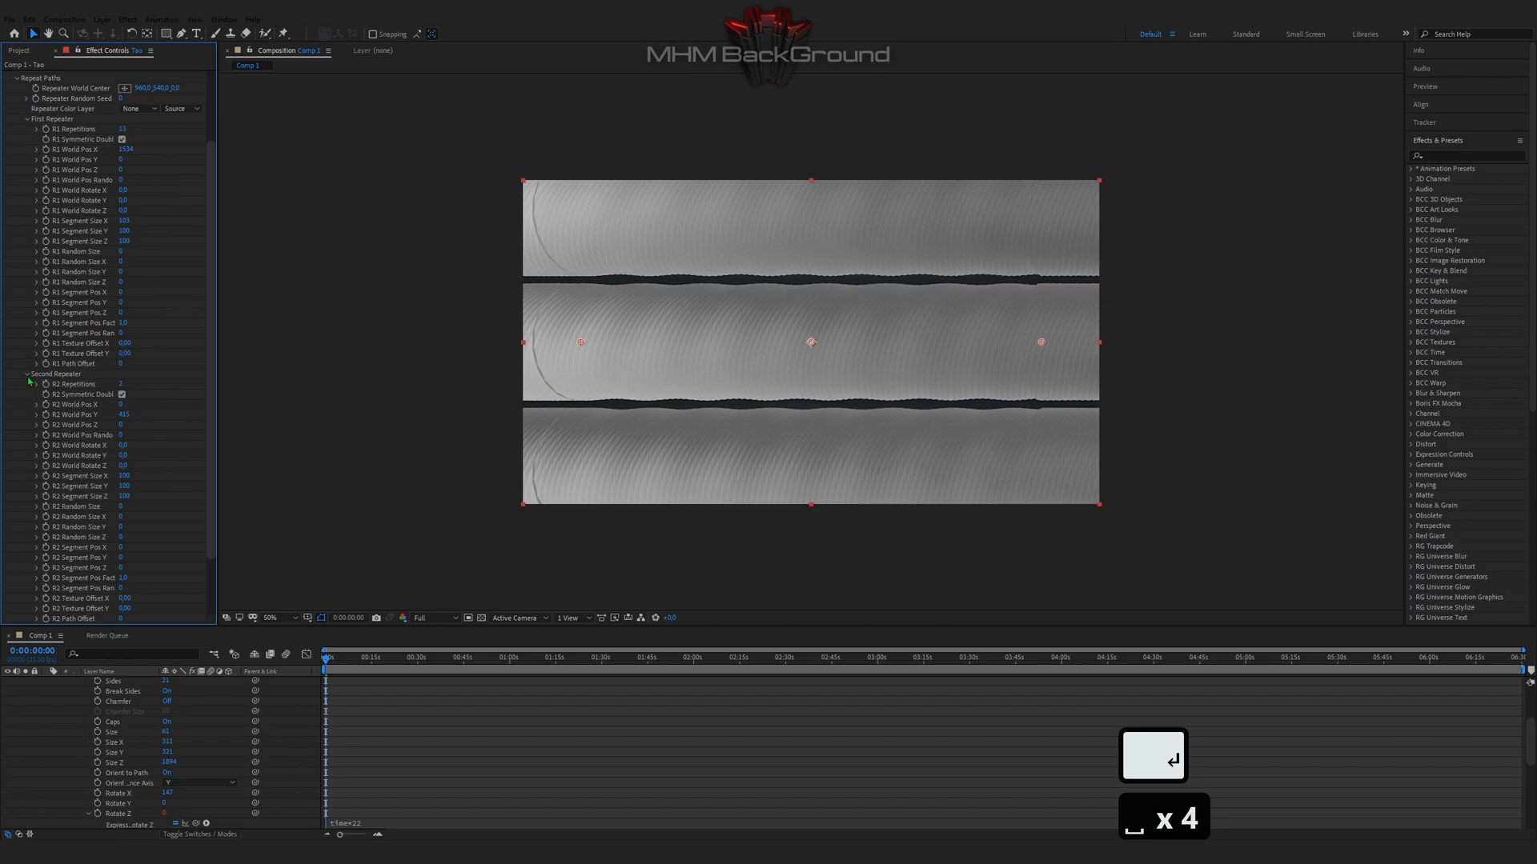
{"action": "left_click", "coordinate": [8, 77]}
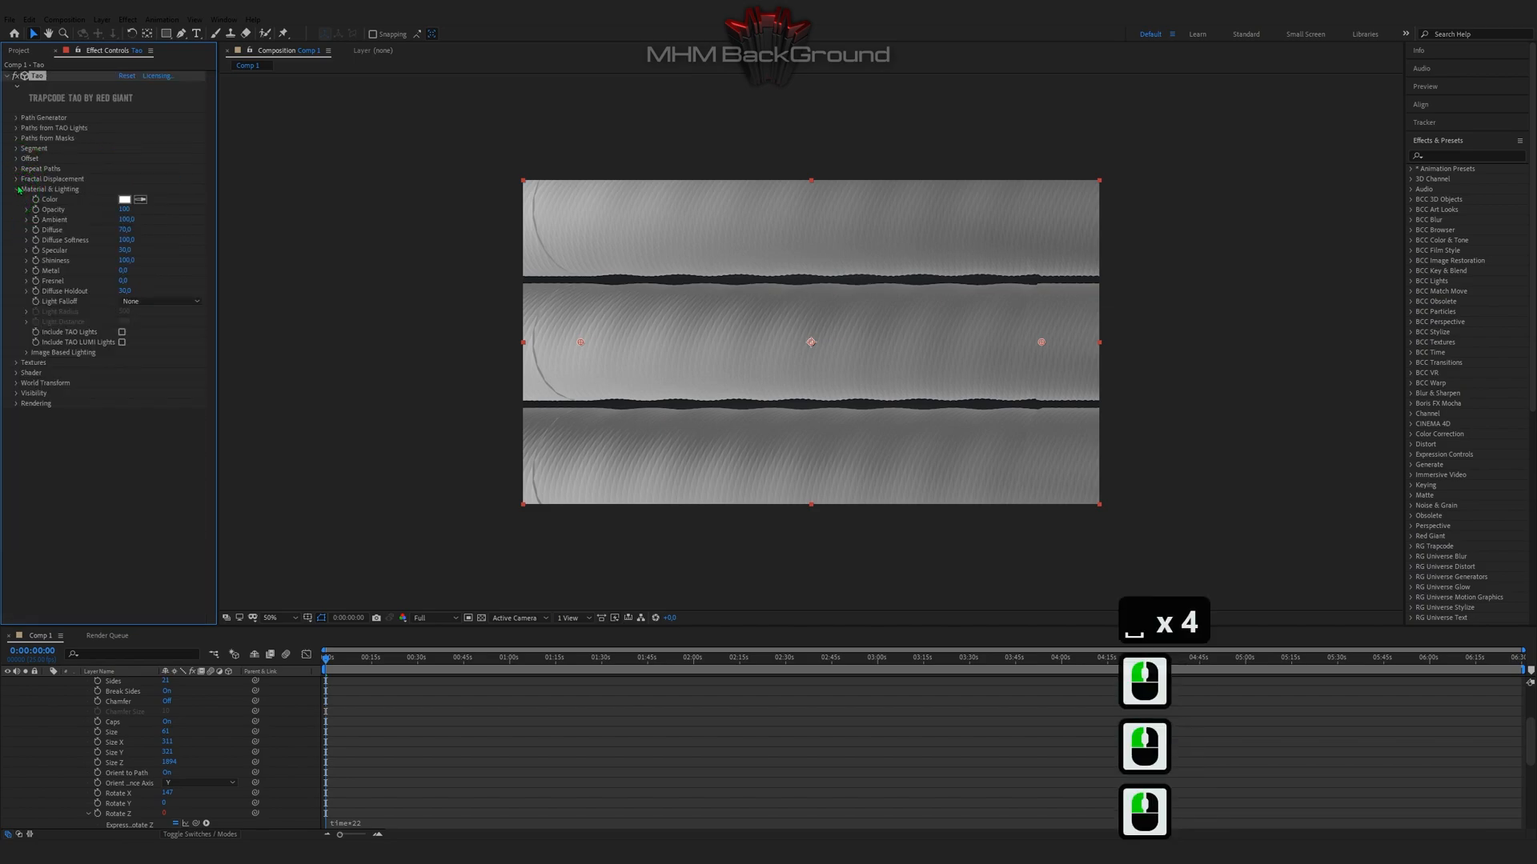
Step: Use the Optical Flares layer as reflection and diffuse environment, then choose a tube colour
{"action": "left_click", "coordinate": [18, 353]}
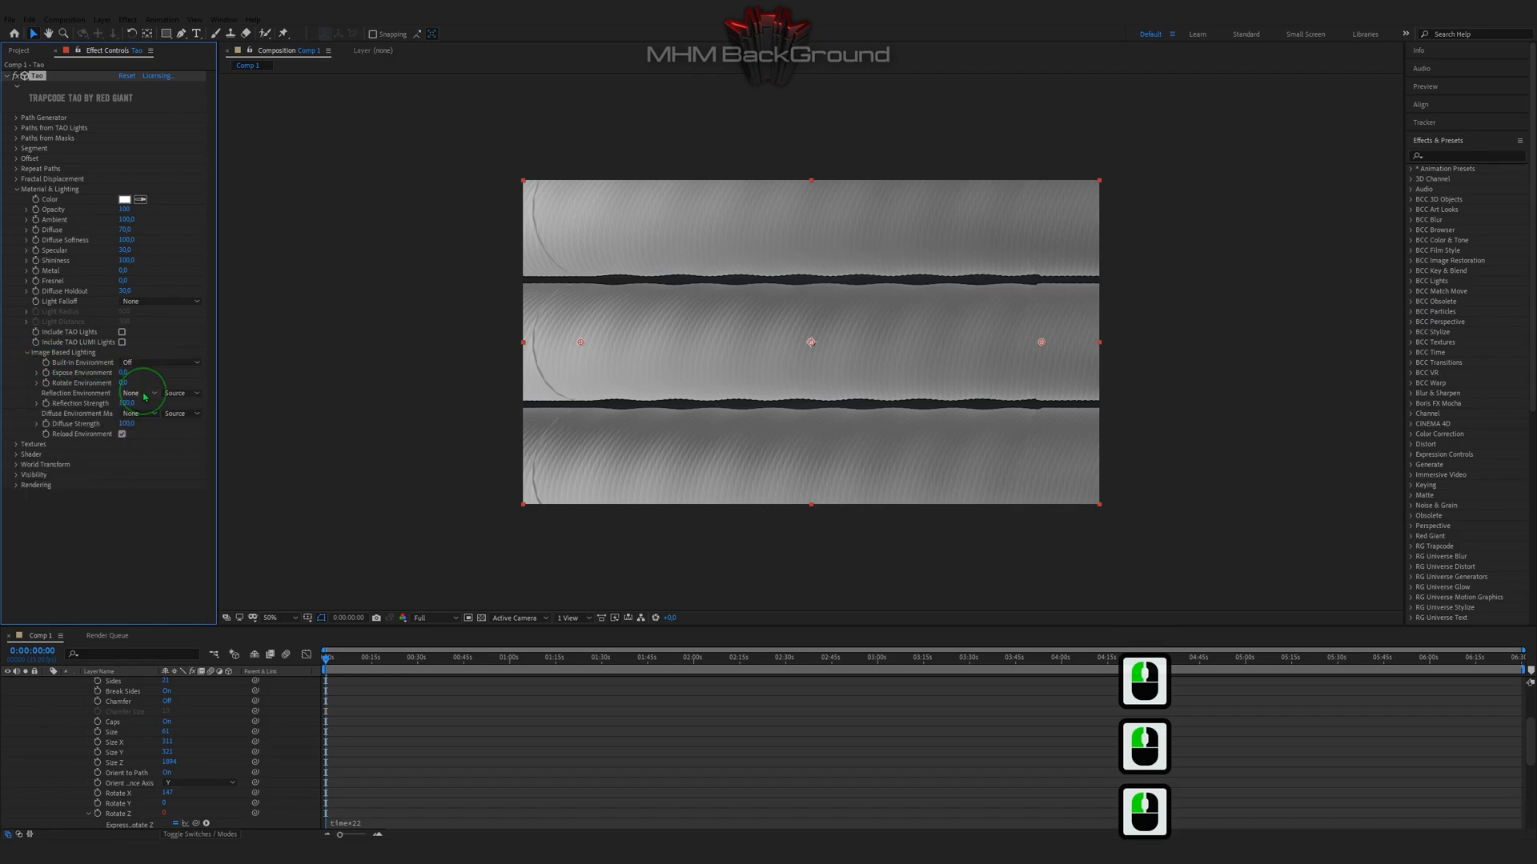
{"action": "left_click", "coordinate": [136, 393]}
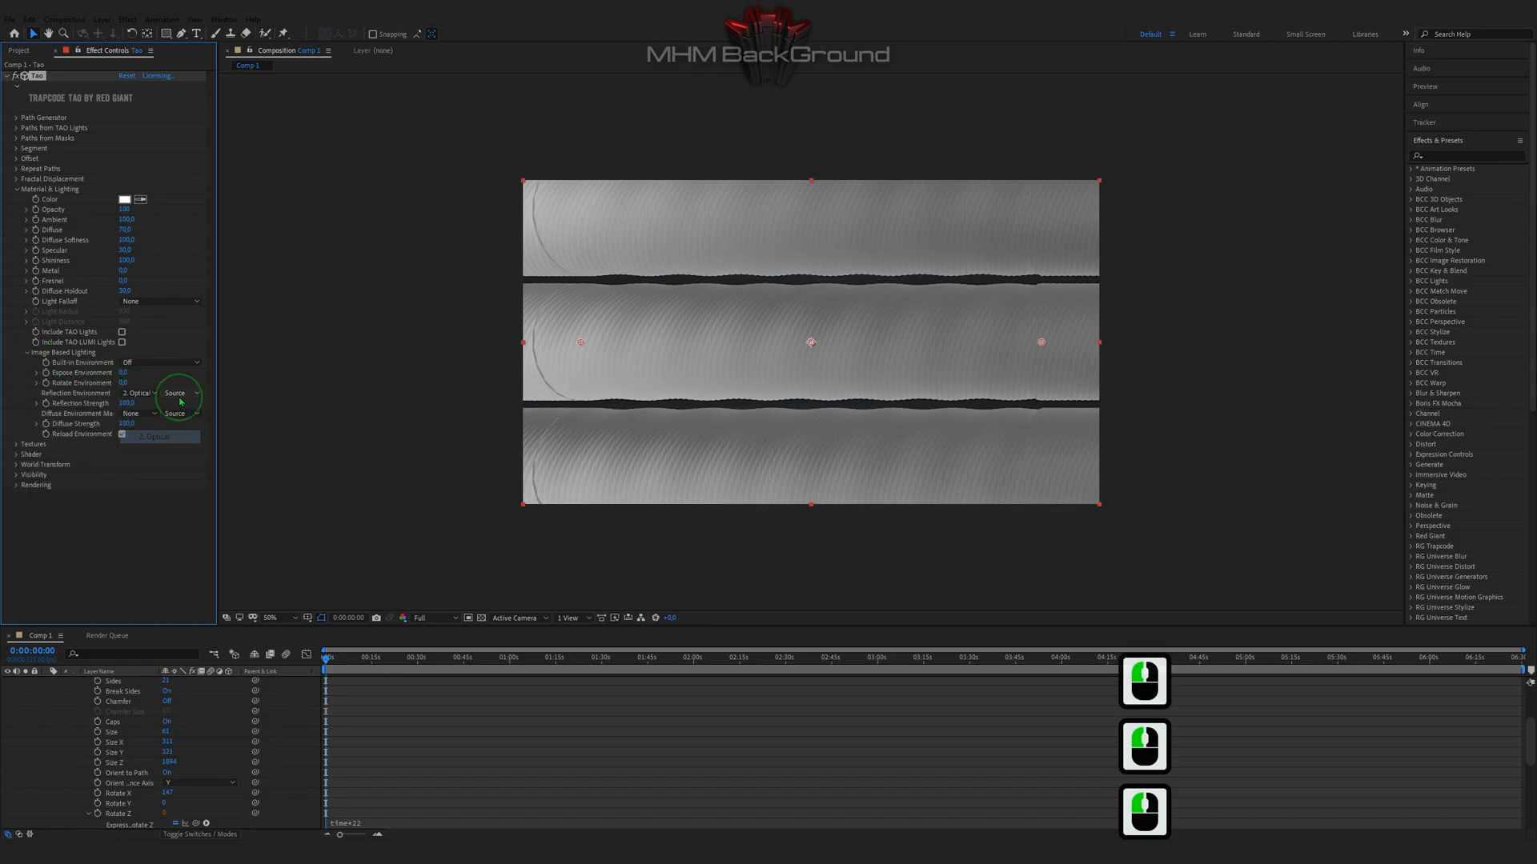
{"action": "left_click", "coordinate": [175, 413]}
{"action": "type", "text": "532"}
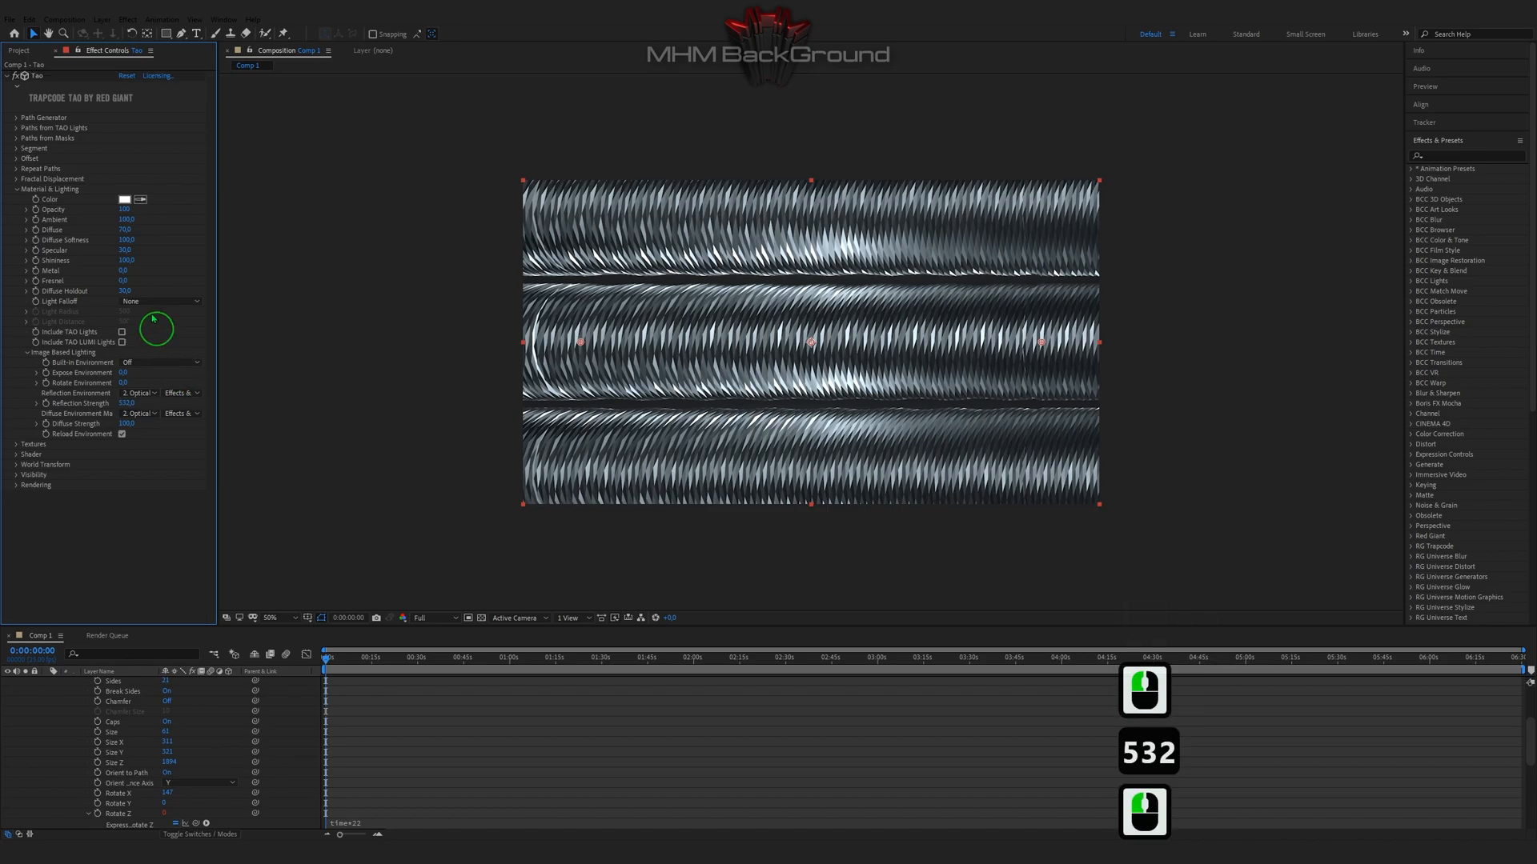
{"action": "left_click", "coordinate": [123, 200]}
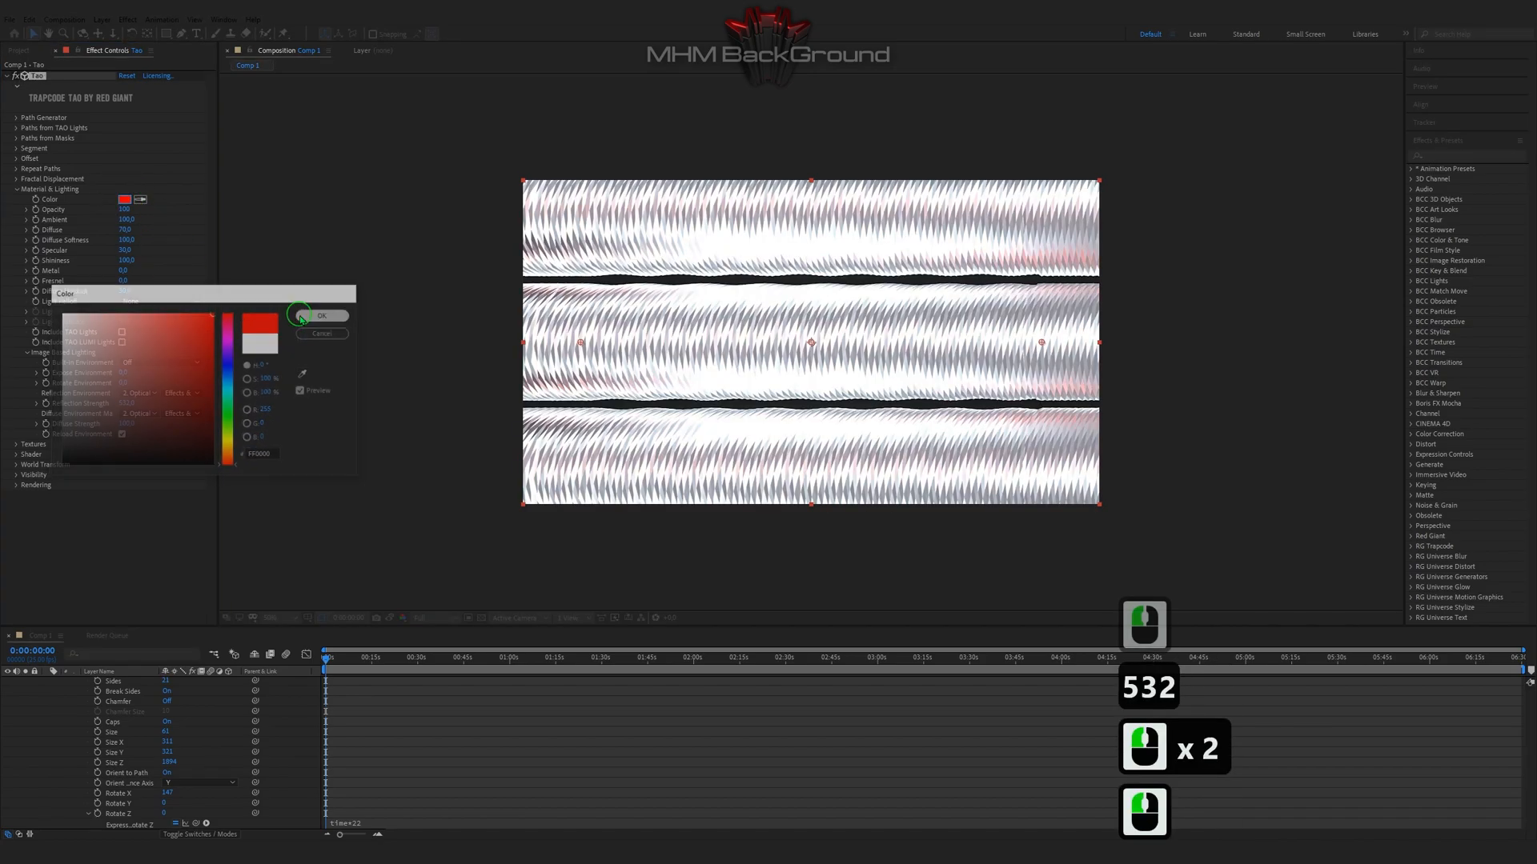
Step: Confirm red and set Diffuse 183, Diffuse Softness 310, and Fresnel 100
{"action": "left_click", "coordinate": [322, 315]}
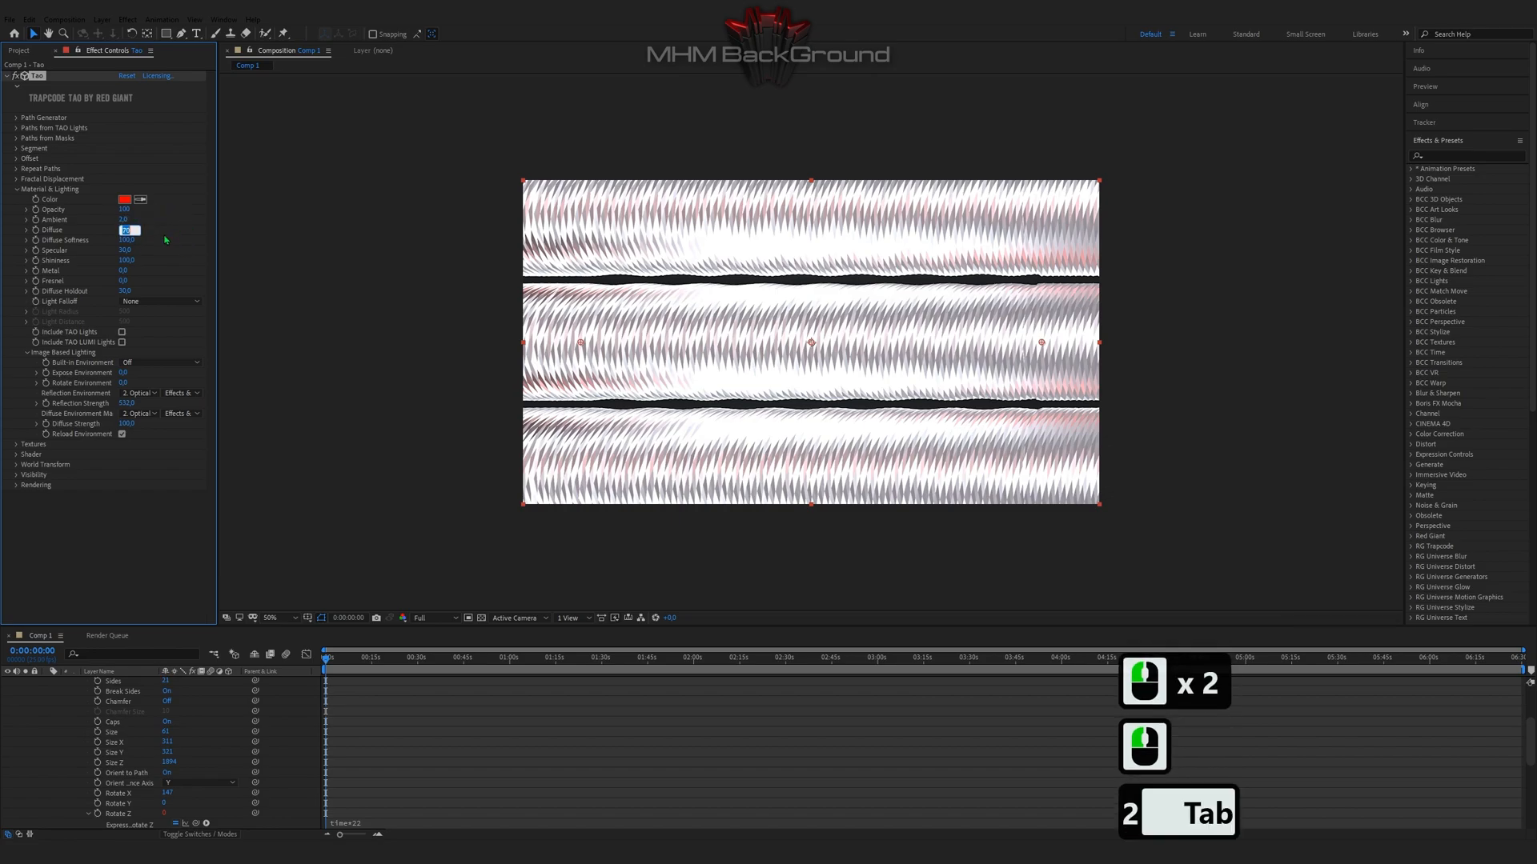
{"action": "type", "text": "183,"}
{"action": "left_click", "coordinate": [128, 240]}
{"action": "type", "text": "310"}
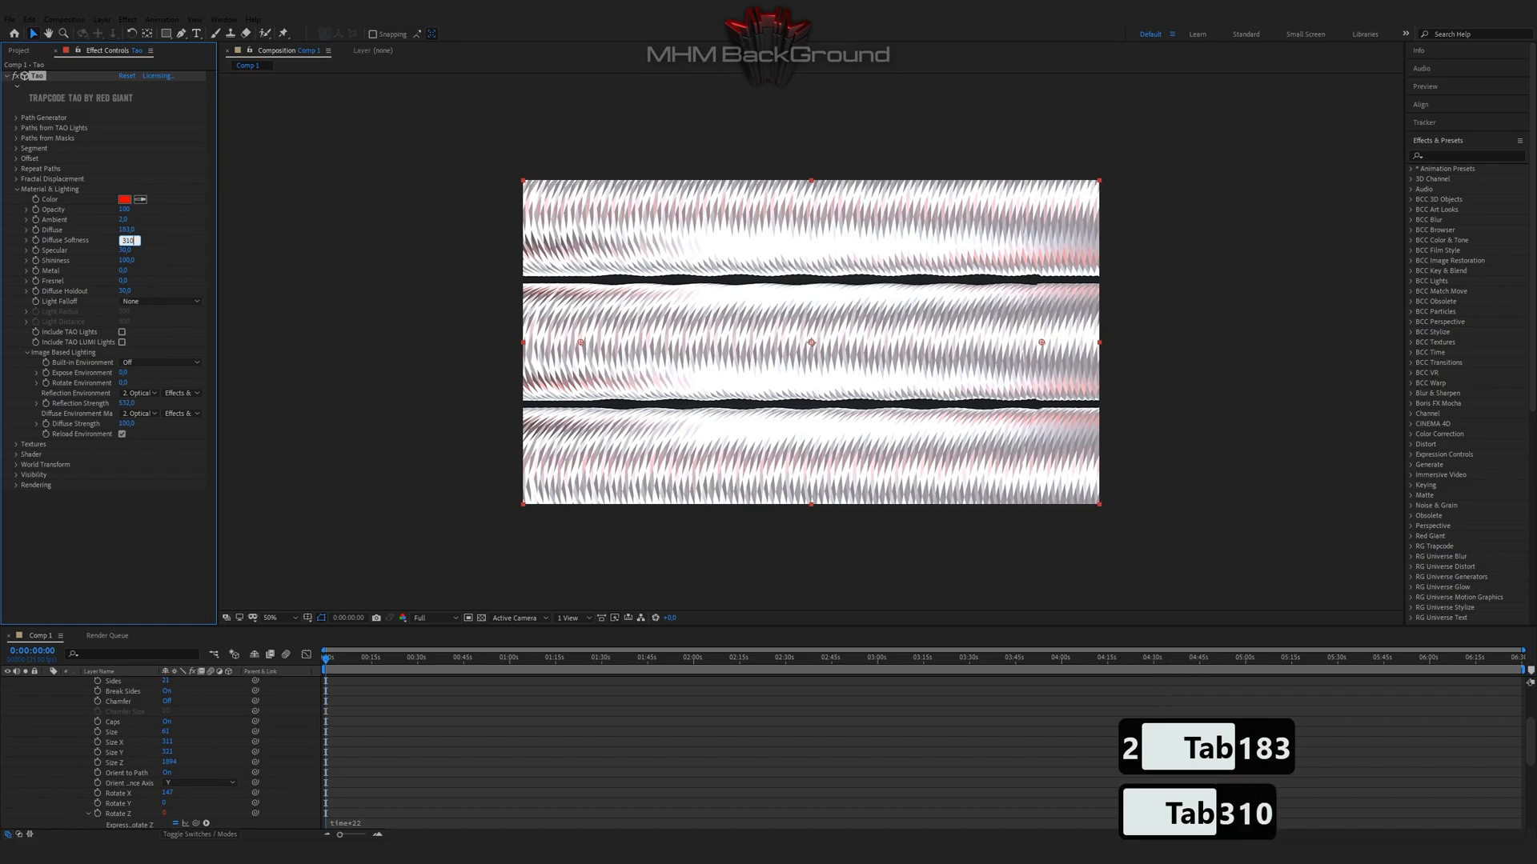
{"action": "key", "text": "Tab"}
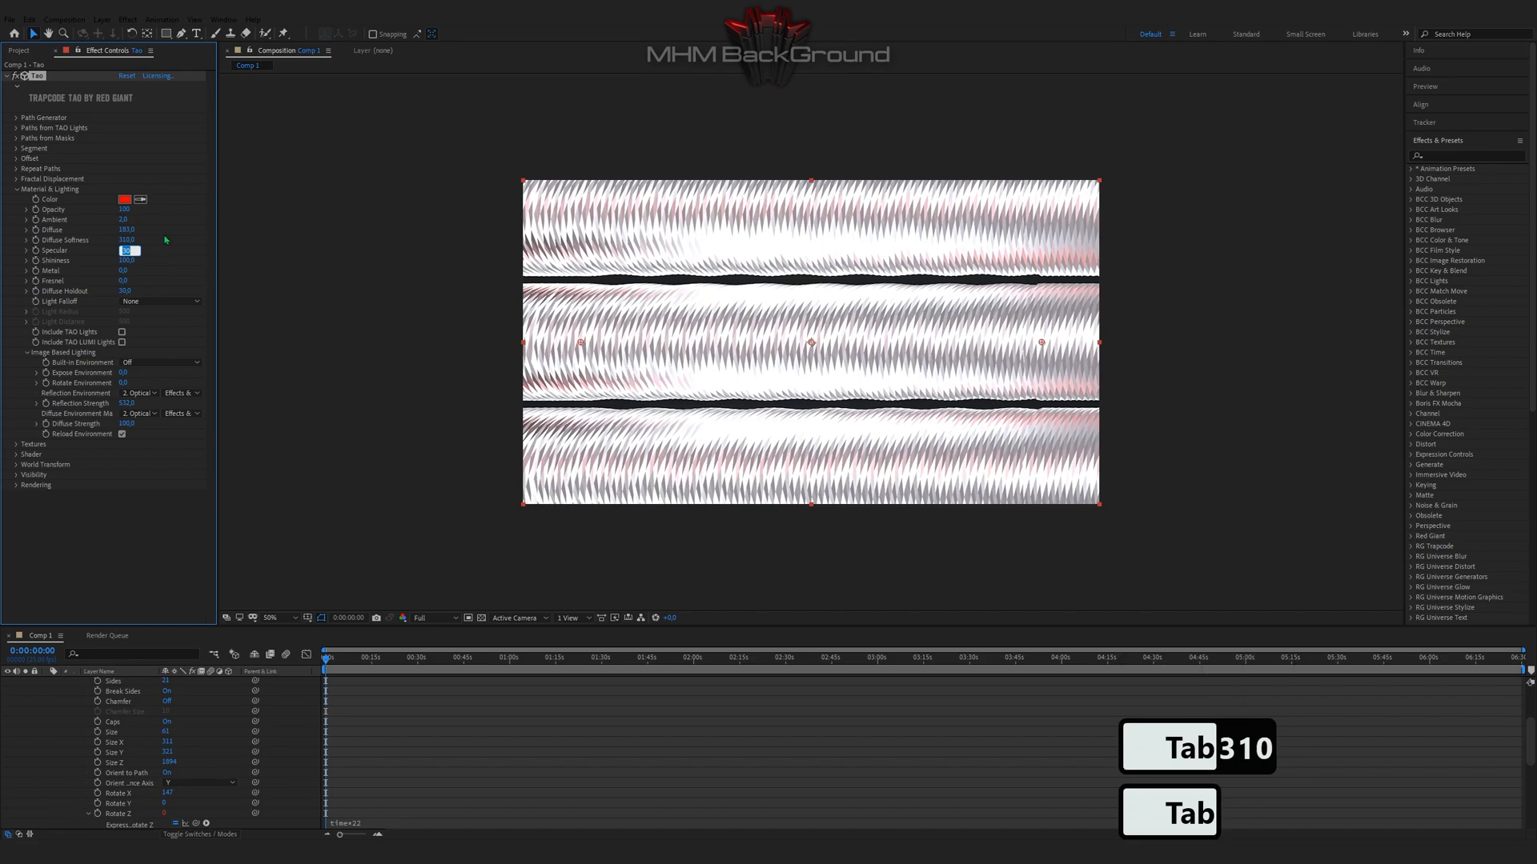
{"action": "key", "text": "Tab"}
{"action": "type", "text": "100"}
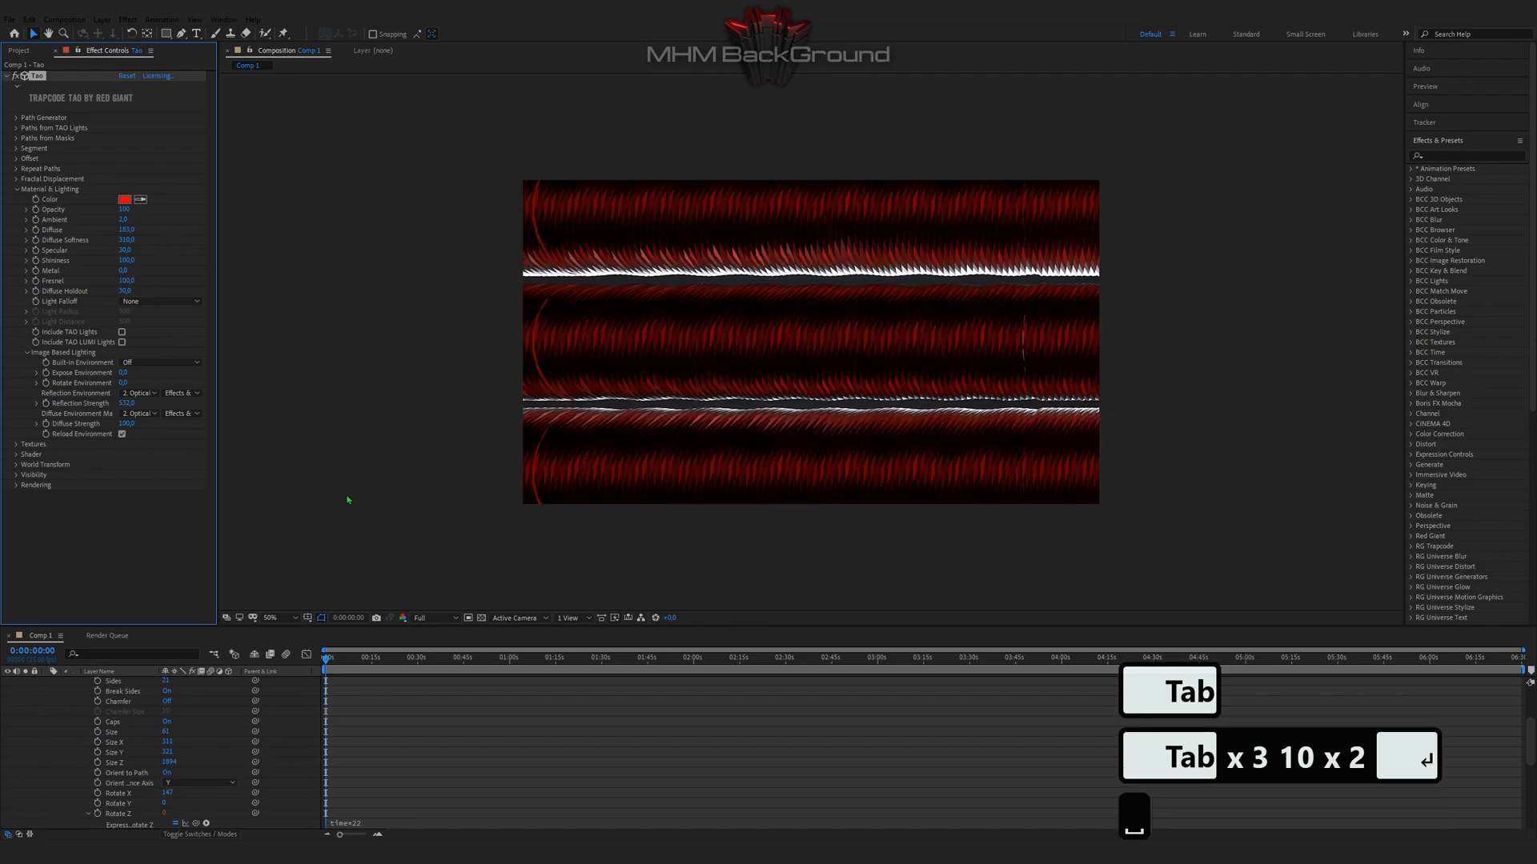
{"action": "key", "text": "Tab"}
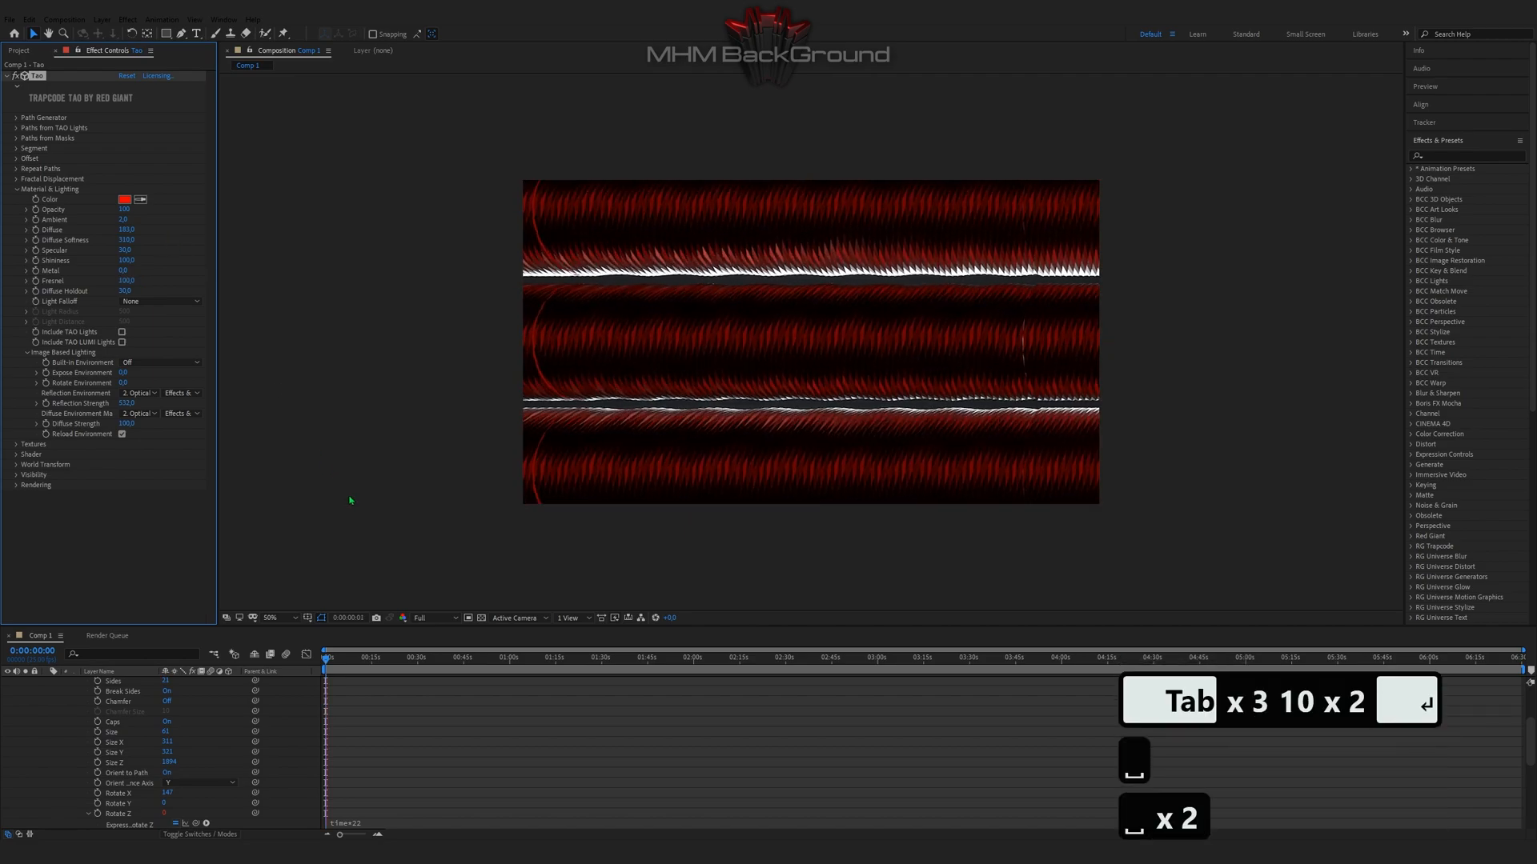
{"action": "left_click", "coordinate": [16, 189]}
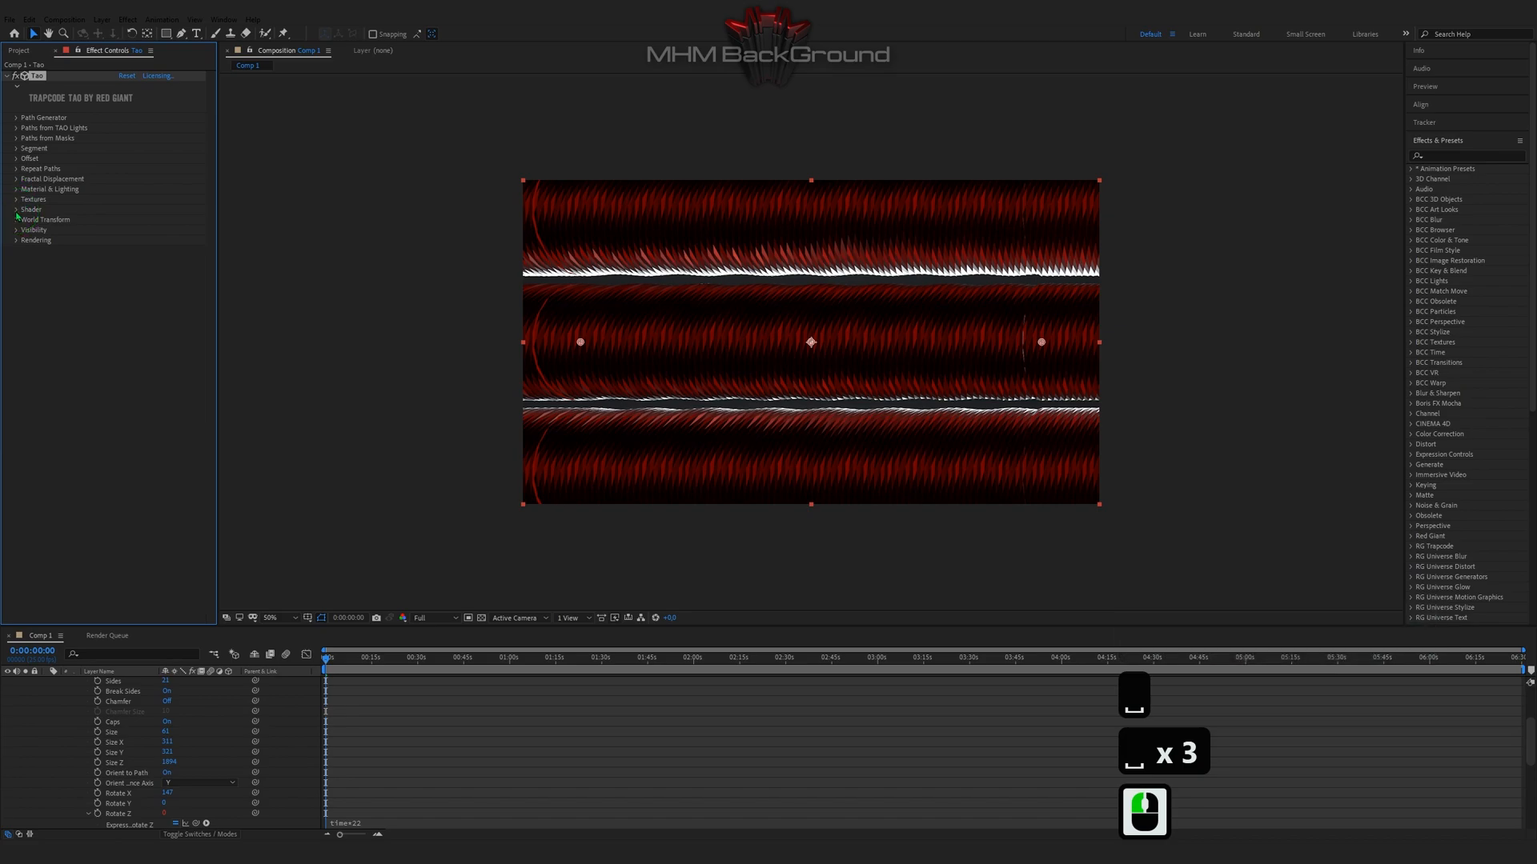
Step: Switch Tao's Shader Draw mode from Fill to Points
{"action": "left_click", "coordinate": [17, 210]}
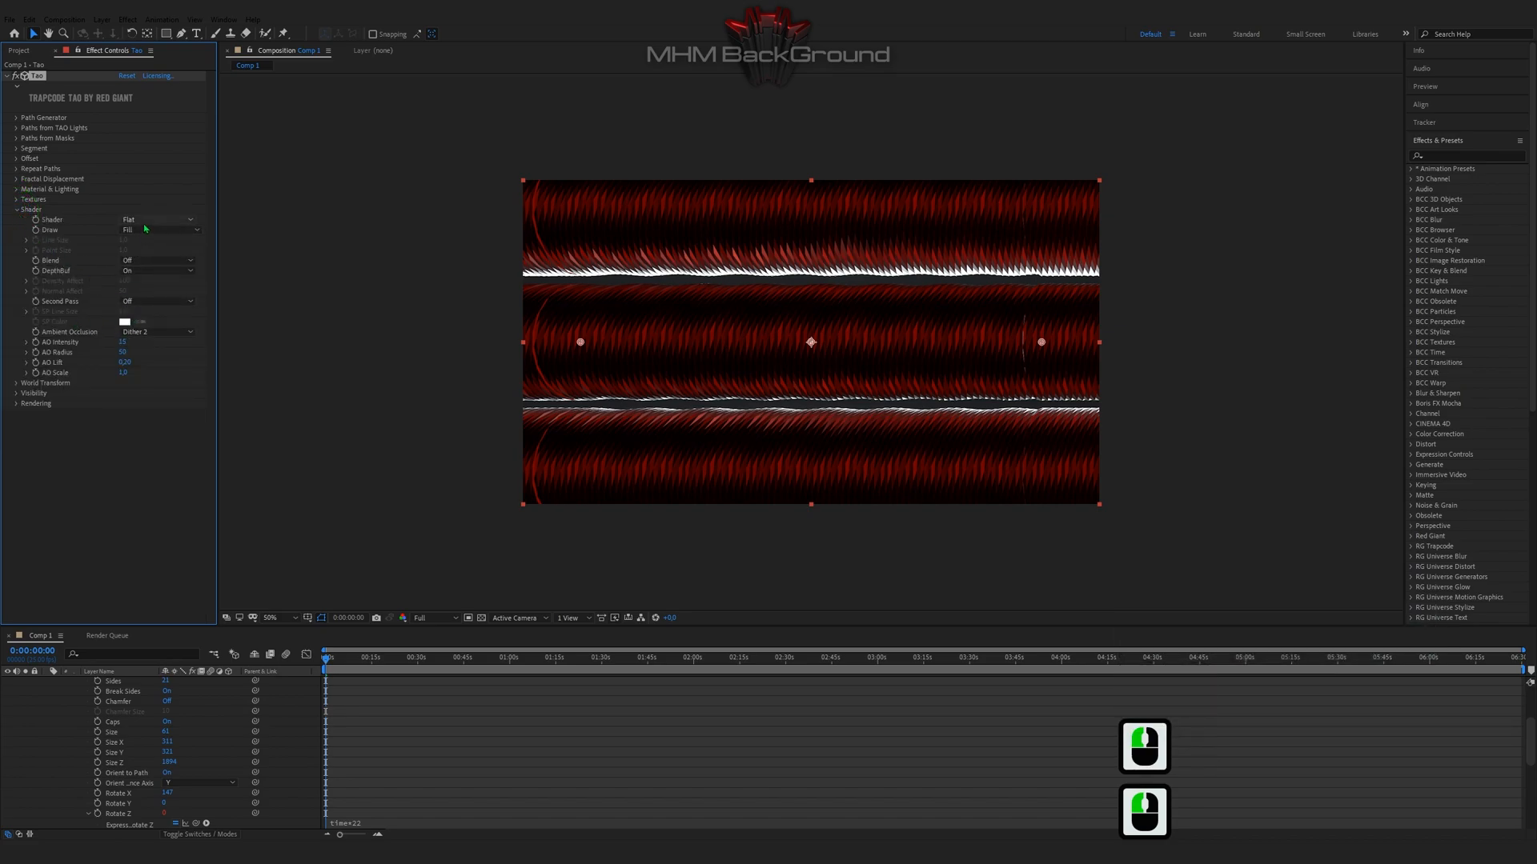
{"action": "left_click", "coordinate": [156, 230]}
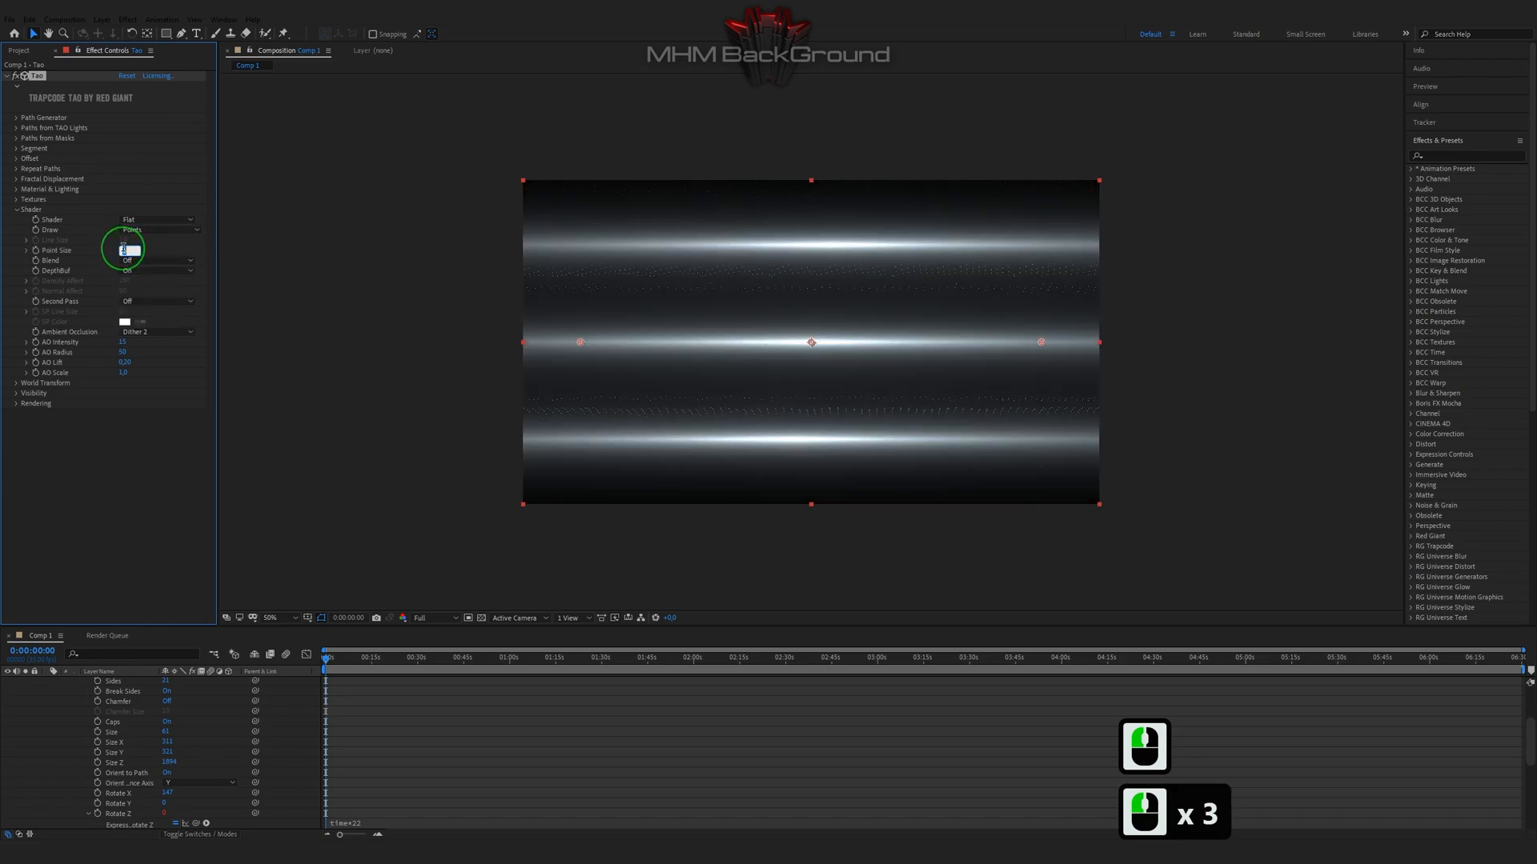